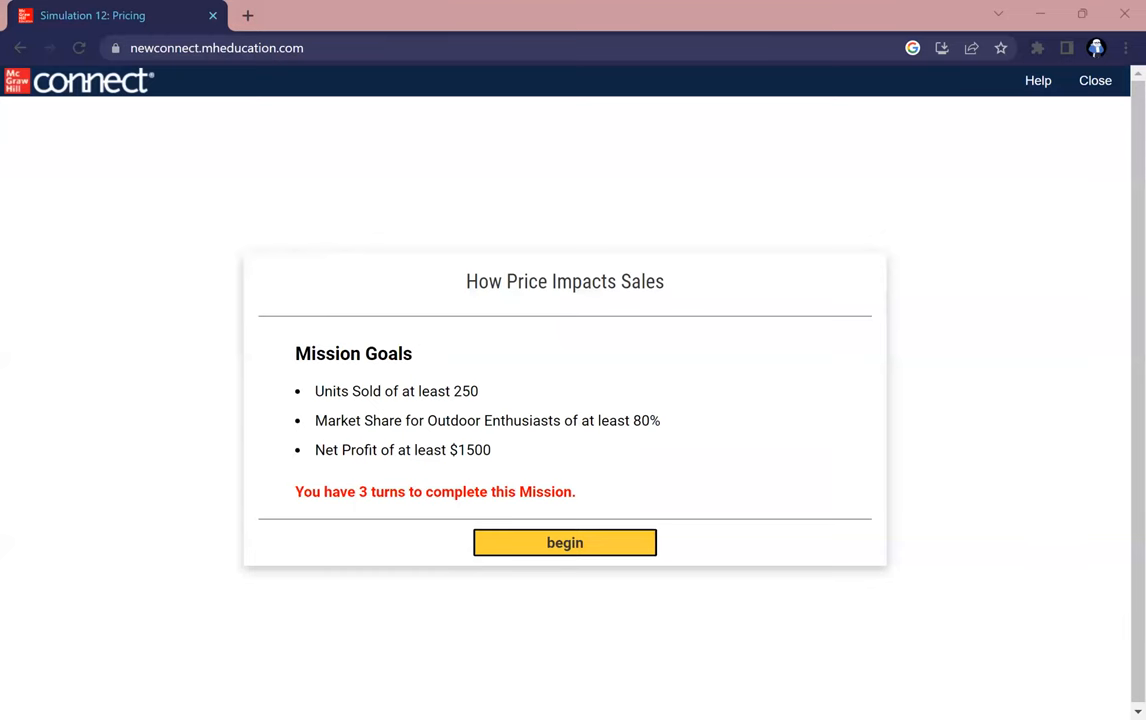
{"action": "mouse_move", "coordinate": [588, 180]}
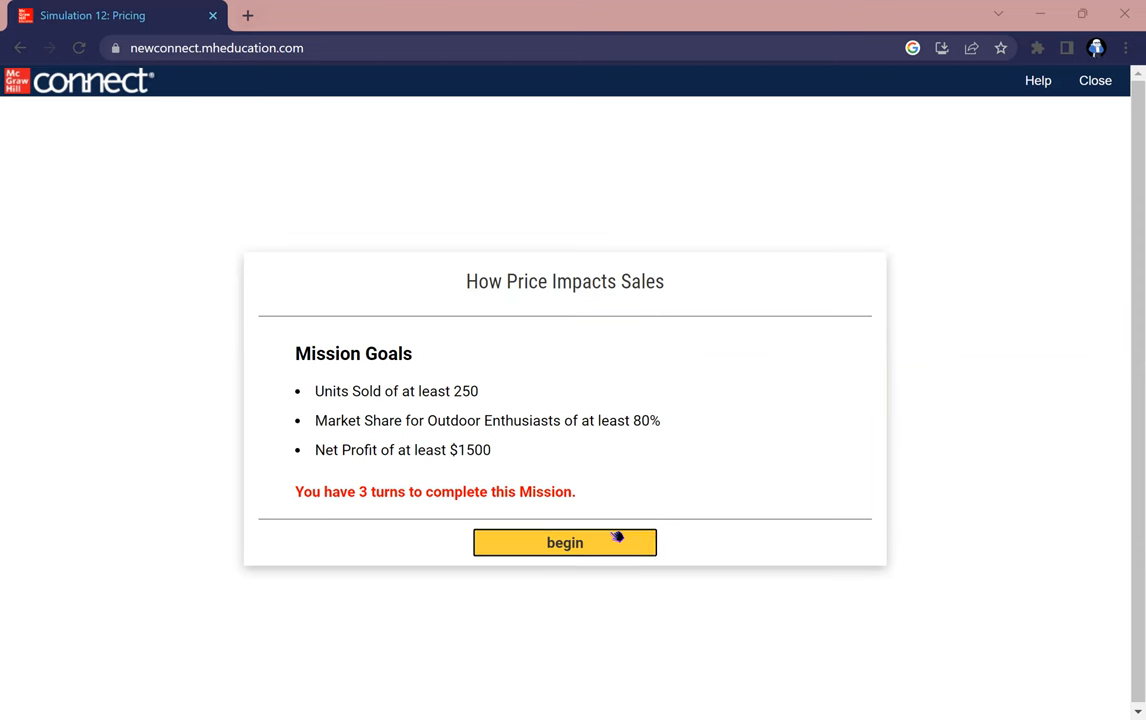
Begin the pricing mission and advance through Susan's messages to Rachel's handoff
{"action": "left_click", "coordinate": [564, 542]}
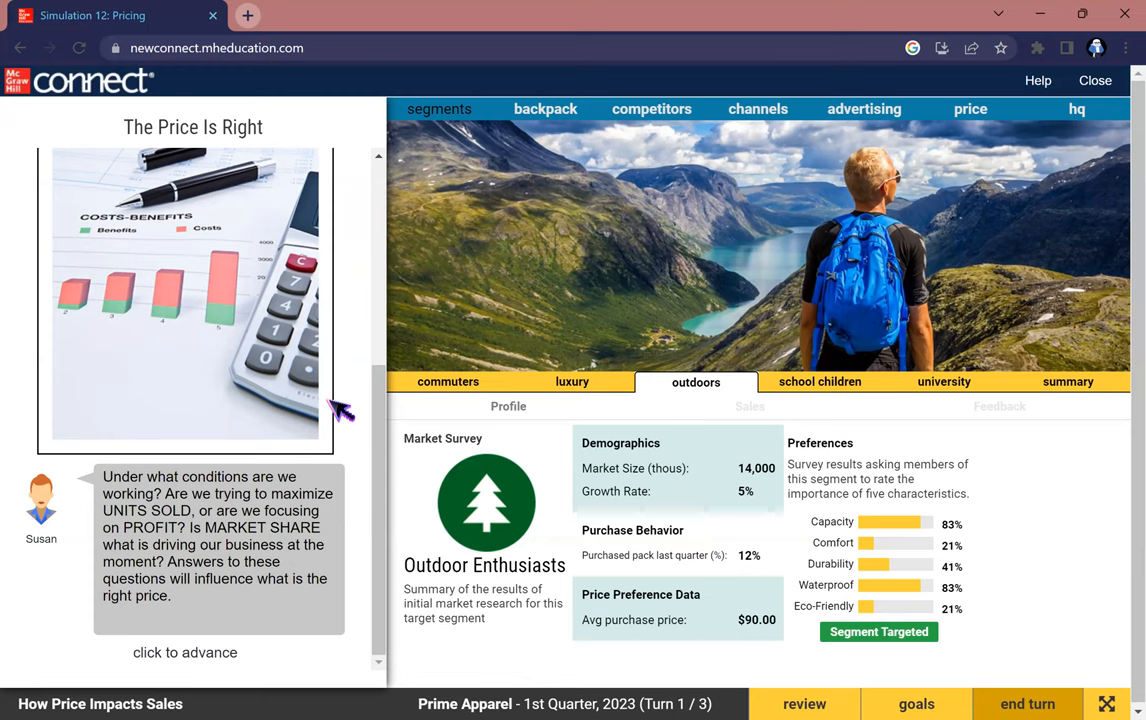
{"action": "left_click", "coordinate": [186, 652]}
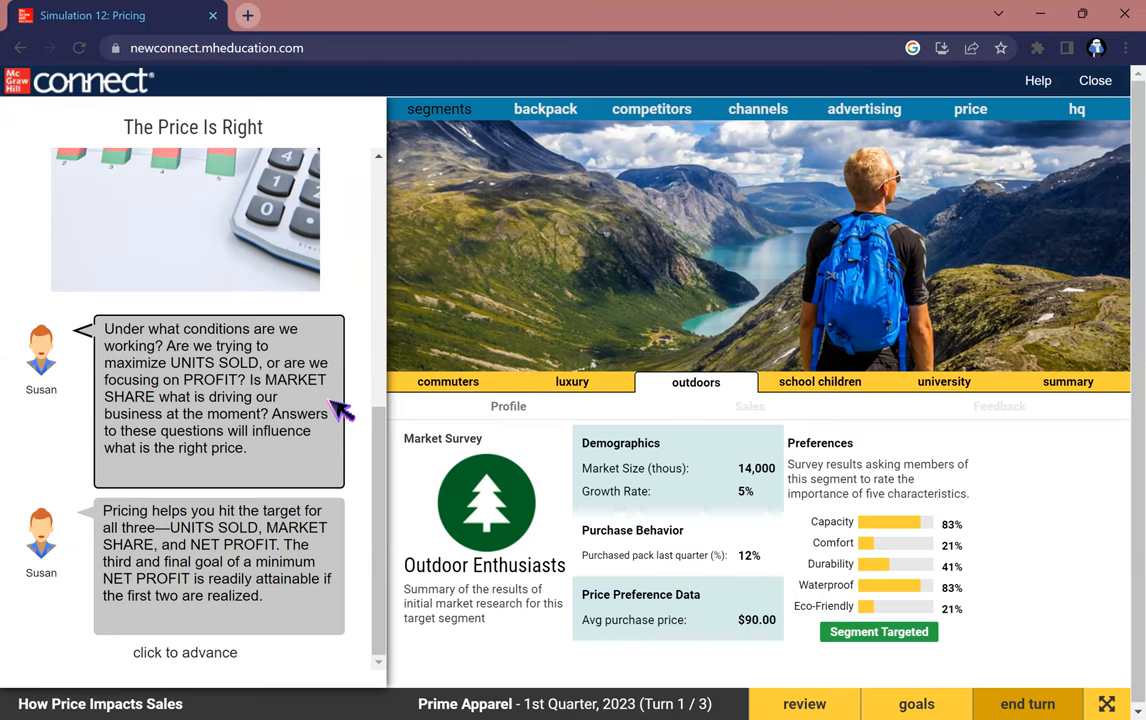
{"action": "mouse_move", "coordinate": [164, 550]}
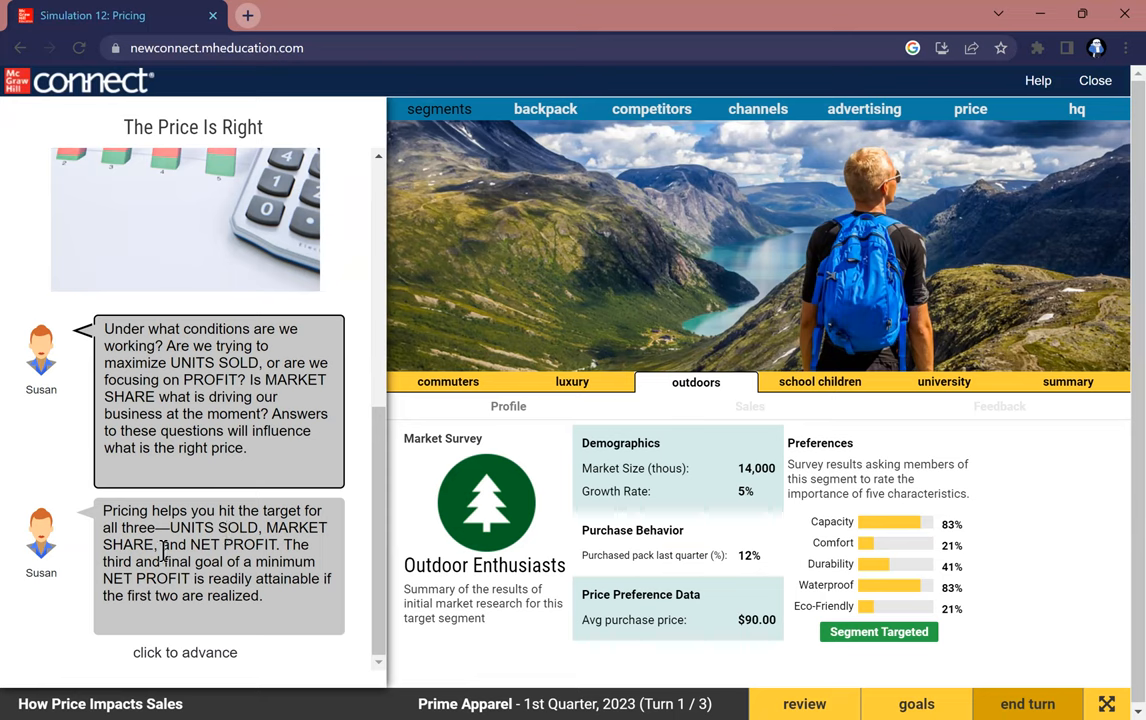
{"action": "mouse_move", "coordinate": [284, 544]}
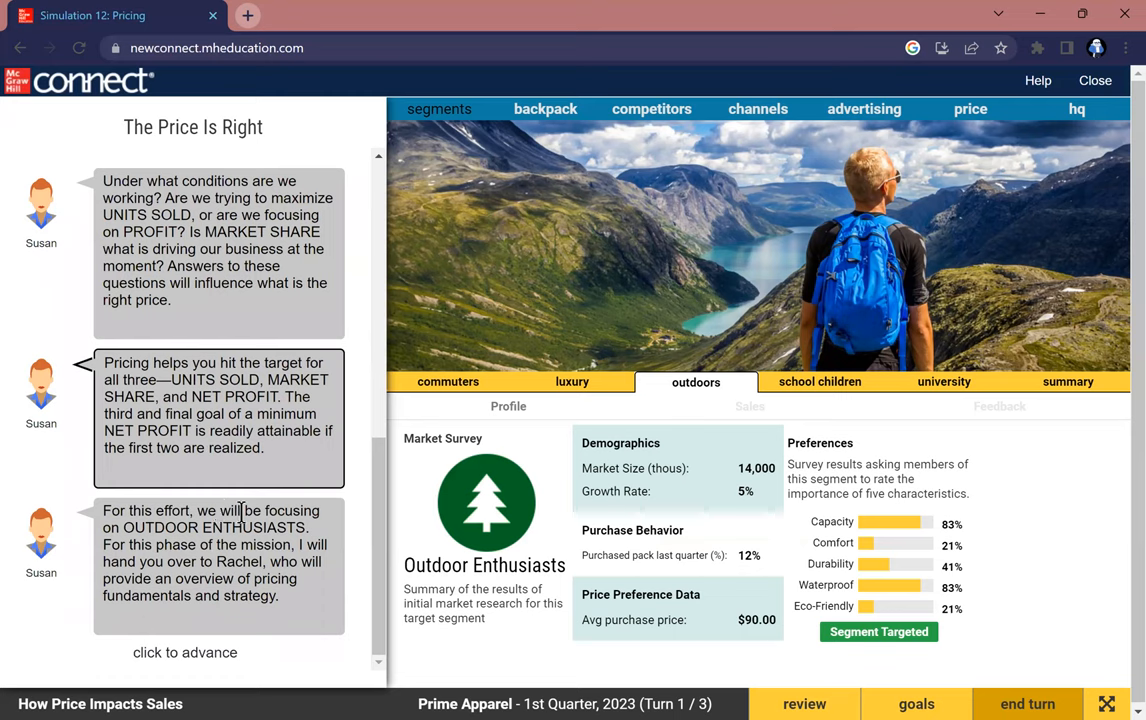
{"action": "mouse_move", "coordinate": [148, 540]}
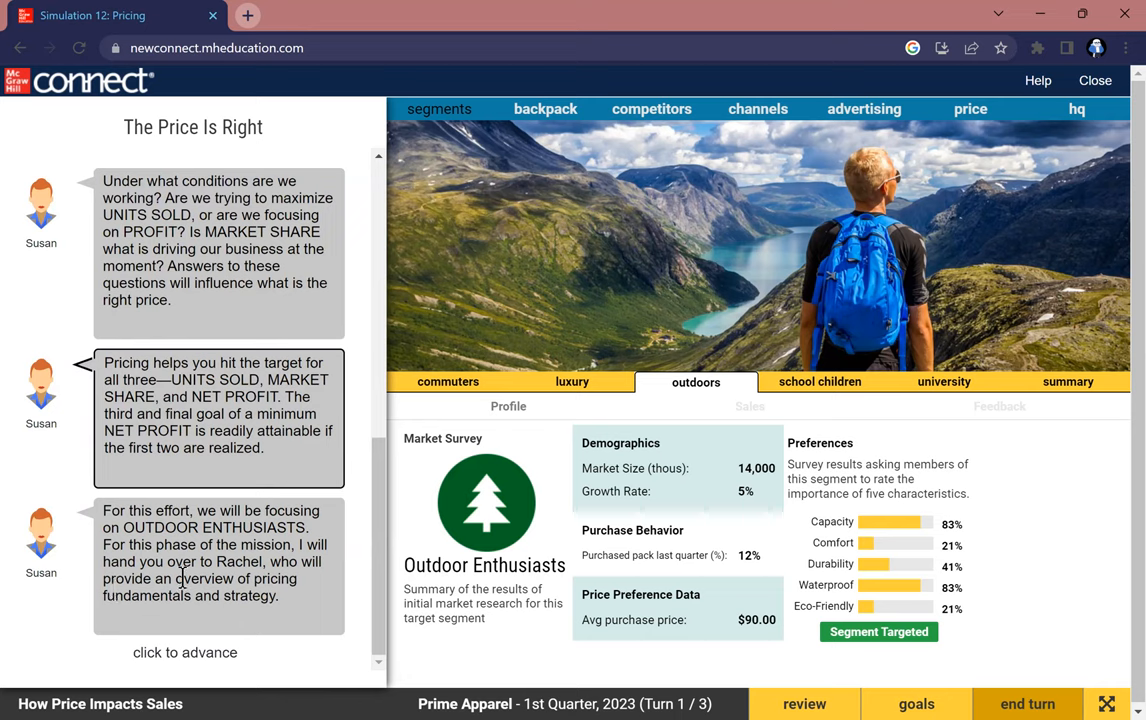
{"action": "mouse_move", "coordinate": [228, 580]}
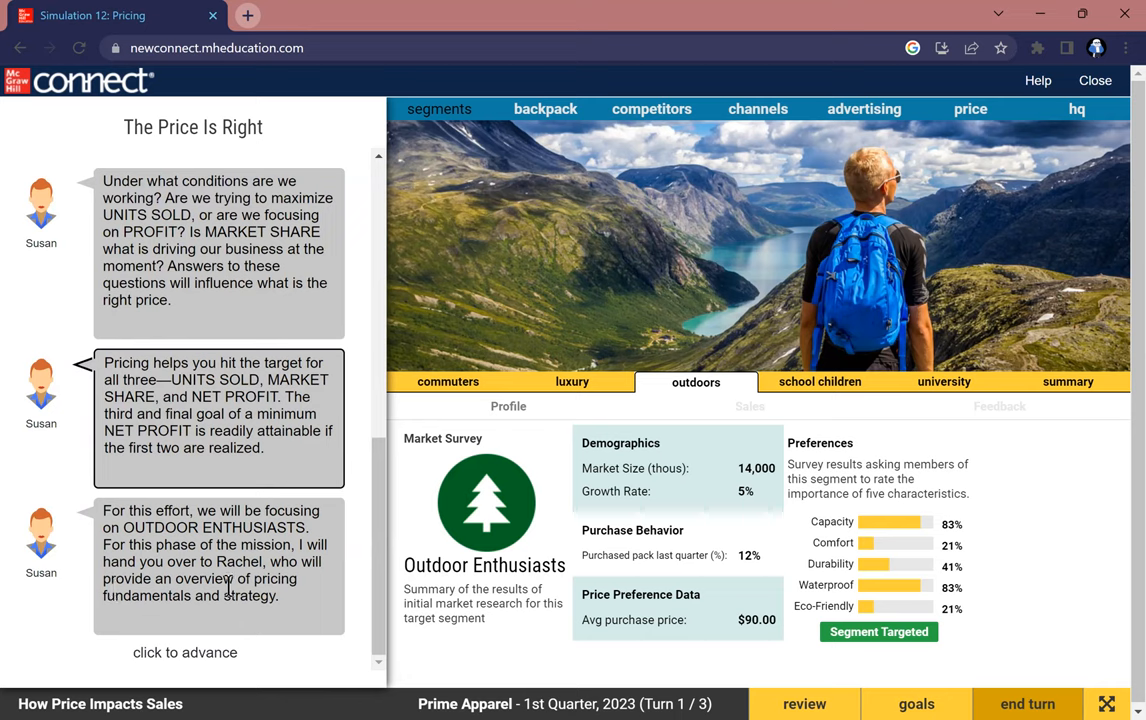
{"action": "left_click", "coordinate": [186, 652]}
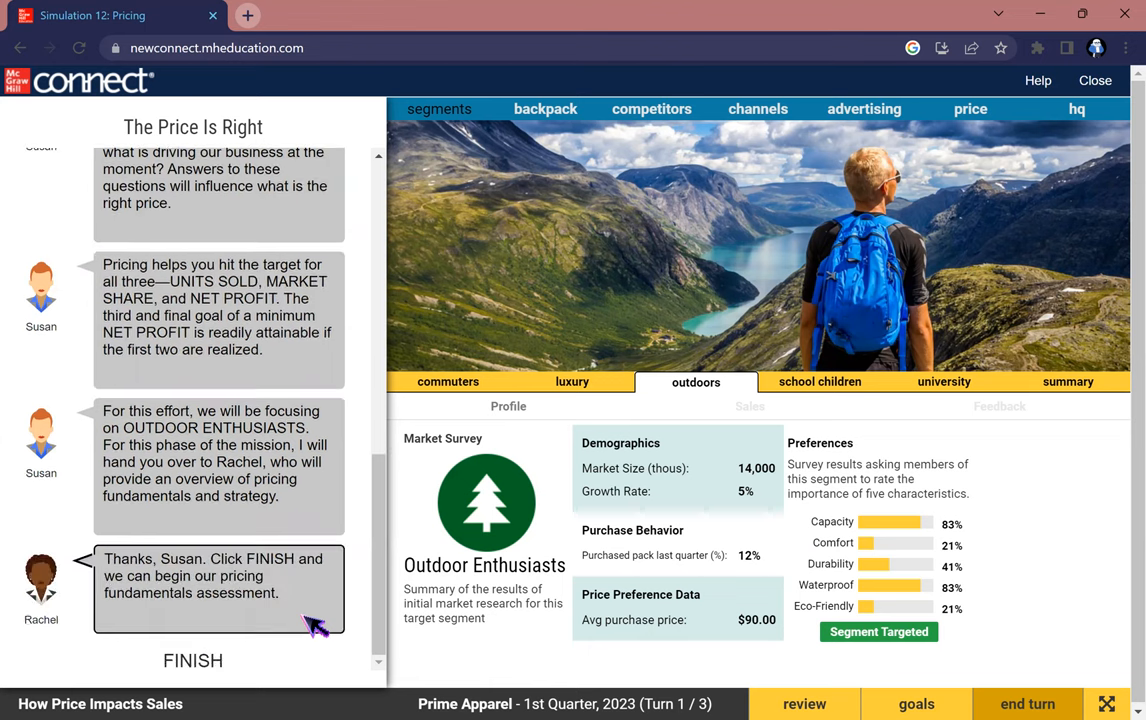
Finish the intro and advance Rachel's Pricing Fundamentals messages to the backpack cost question
{"action": "left_click", "coordinate": [192, 660]}
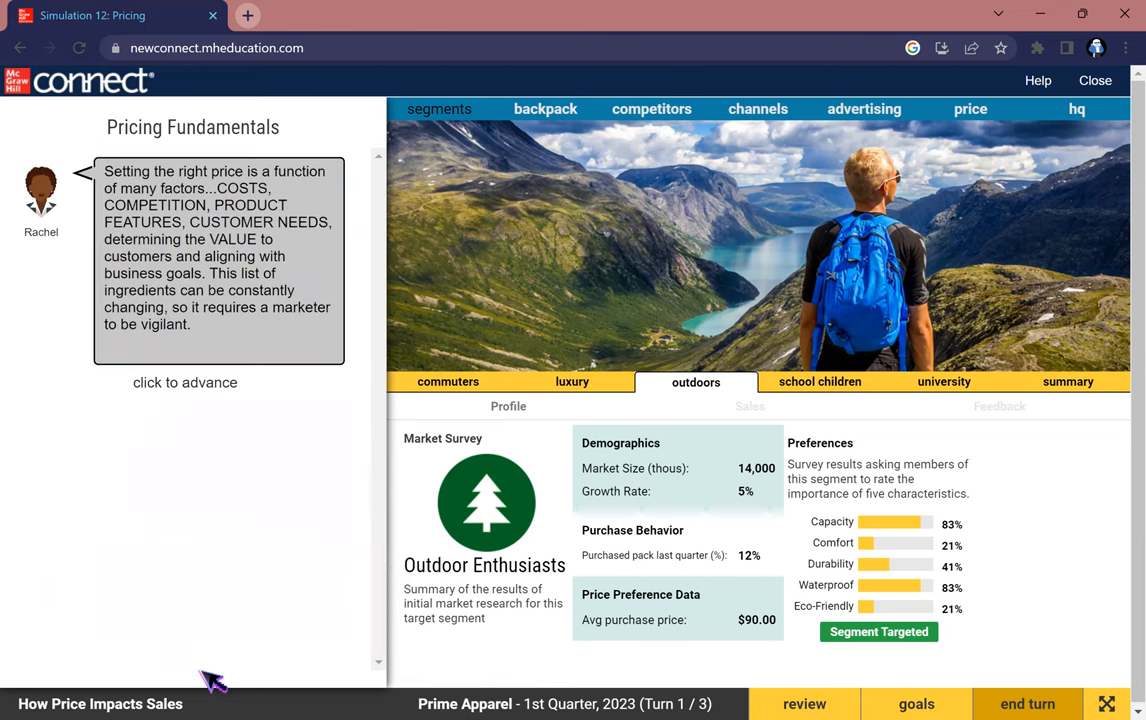
{"action": "mouse_move", "coordinate": [236, 302]}
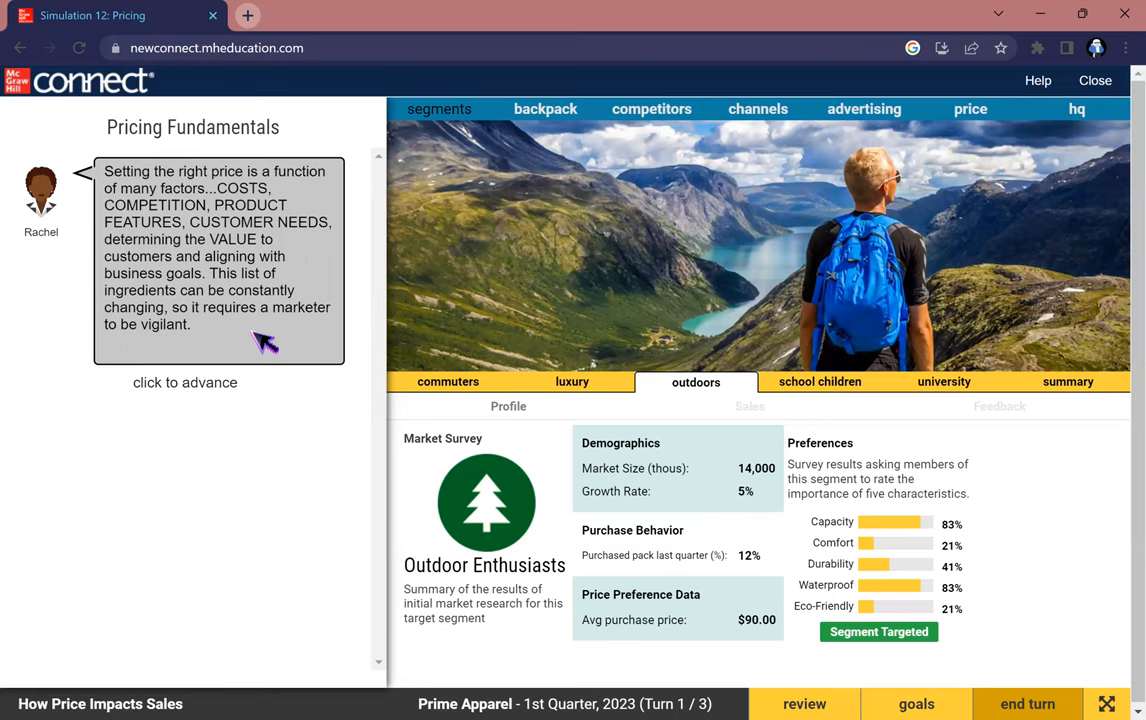
{"action": "left_click", "coordinate": [264, 344]}
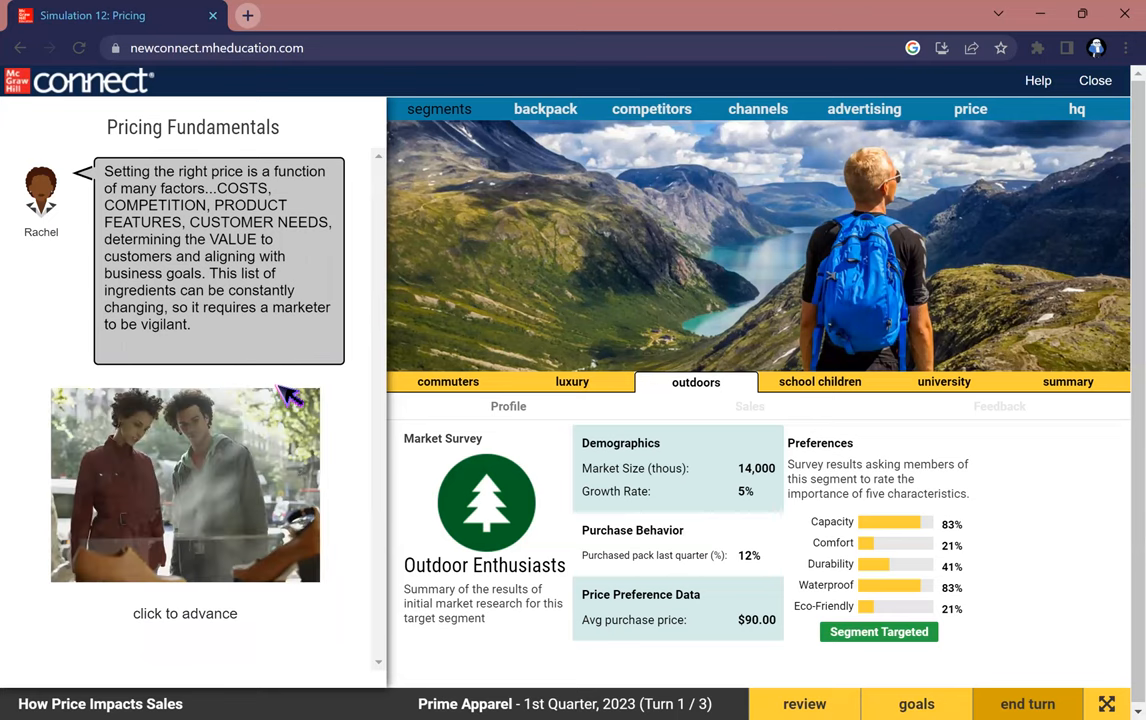
{"action": "left_click", "coordinate": [186, 612]}
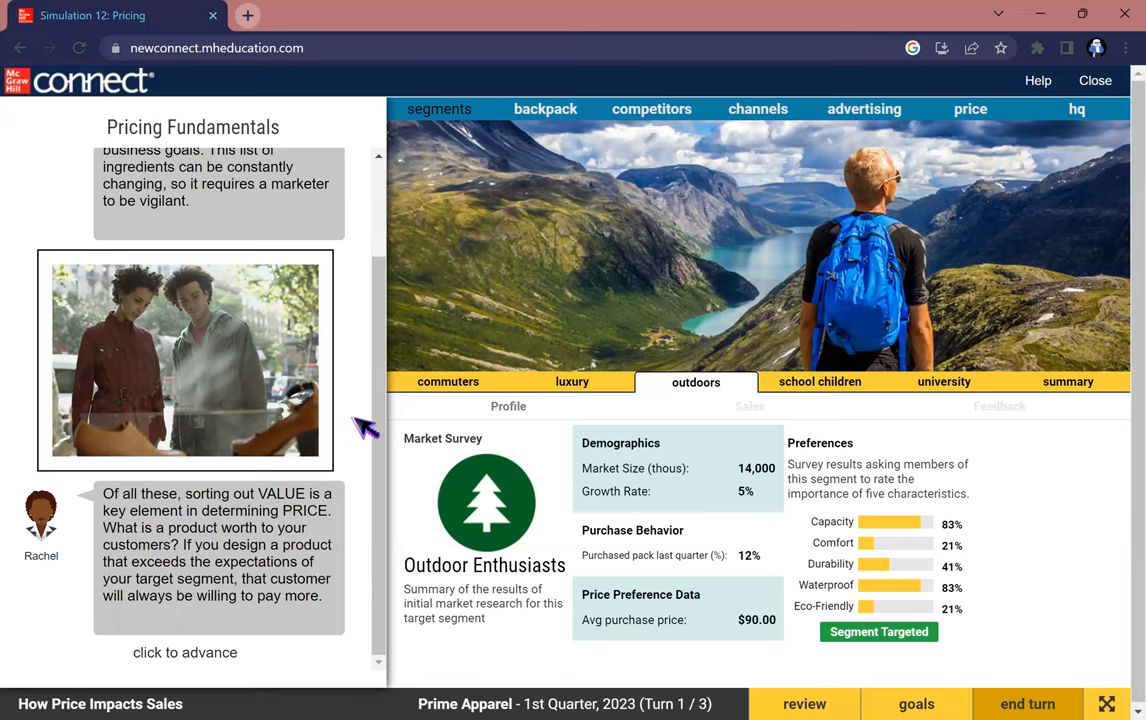
{"action": "left_click", "coordinate": [186, 652]}
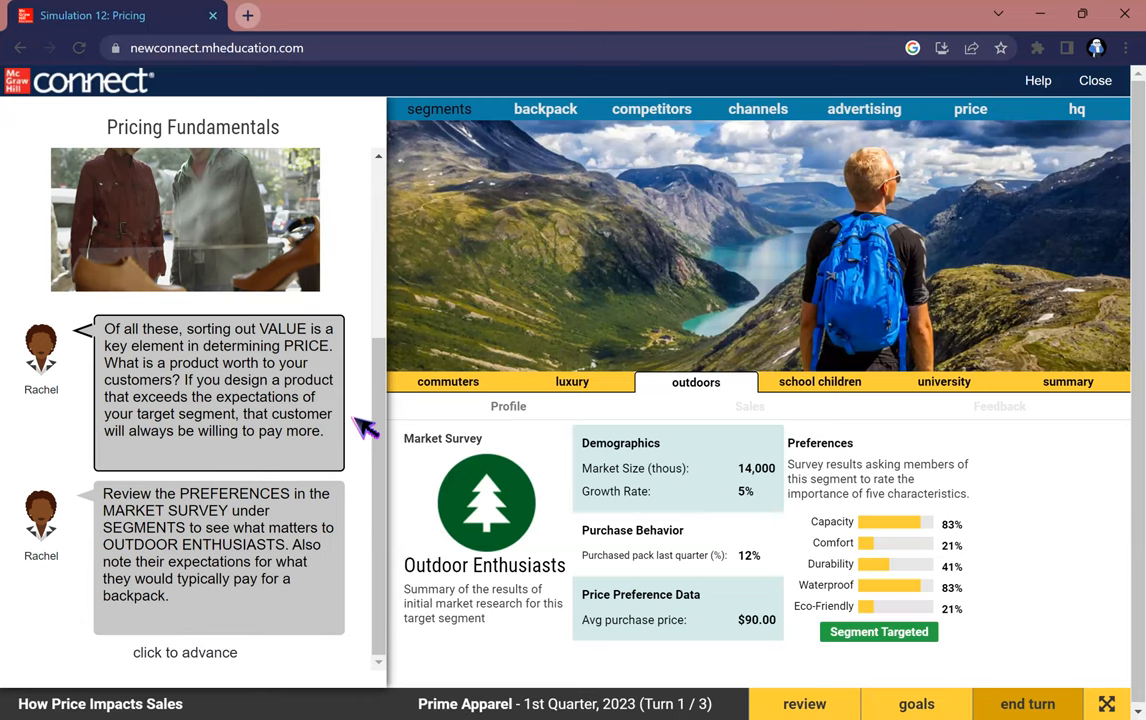
{"action": "left_click", "coordinate": [186, 652]}
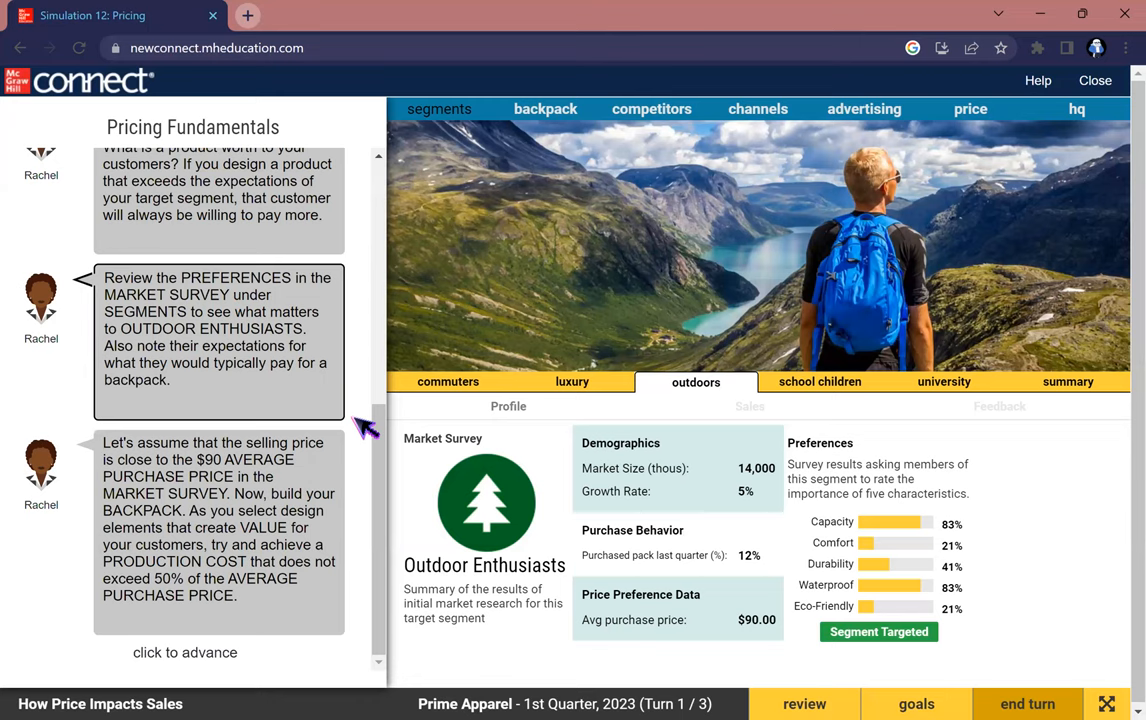
{"action": "left_click", "coordinate": [186, 652]}
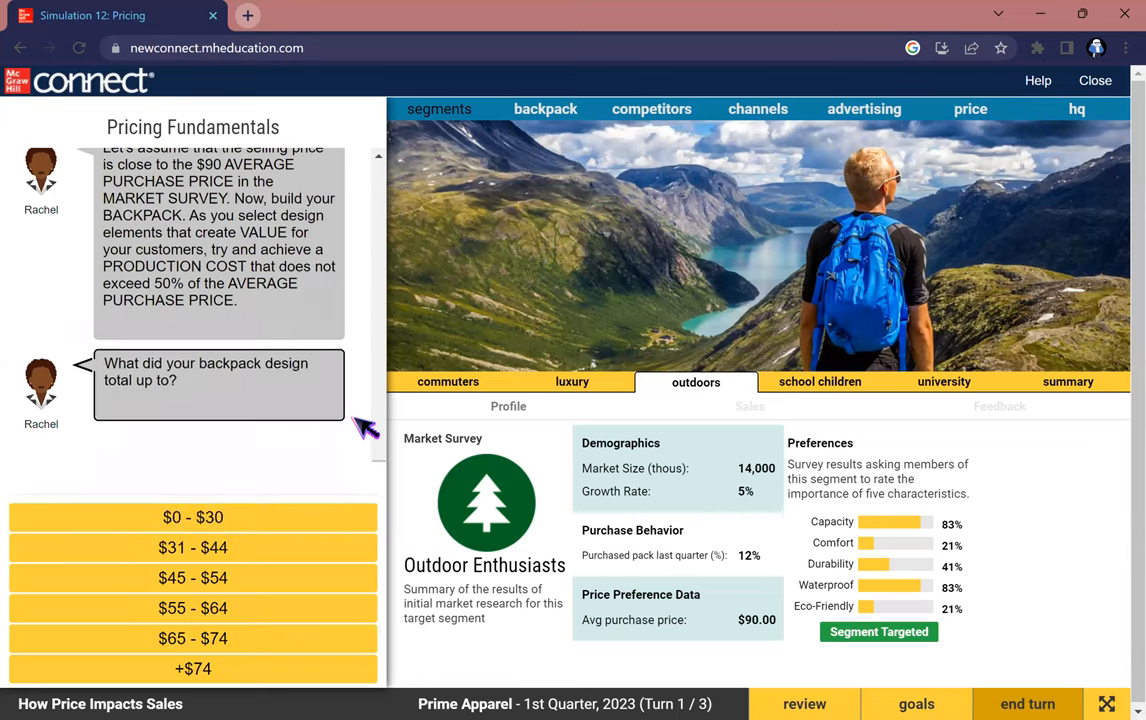
Review the Outdoor Enthusiasts market survey, then return to the backpack design builder
{"action": "left_click", "coordinate": [192, 516]}
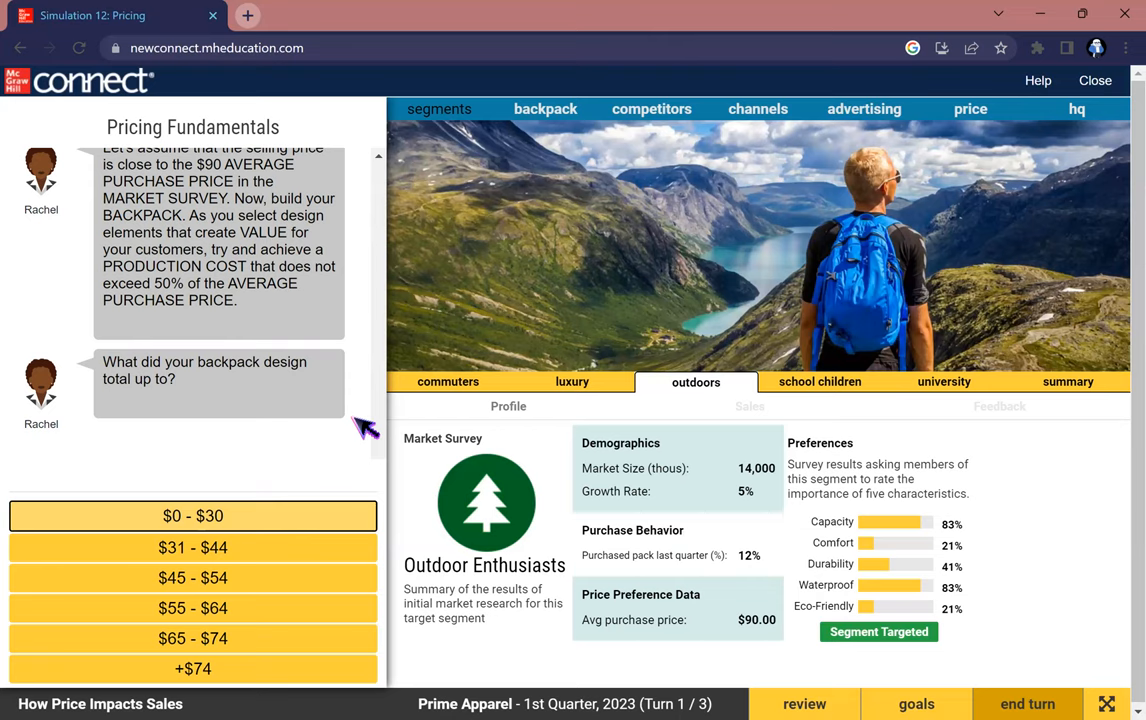
{"action": "mouse_move", "coordinate": [736, 132]}
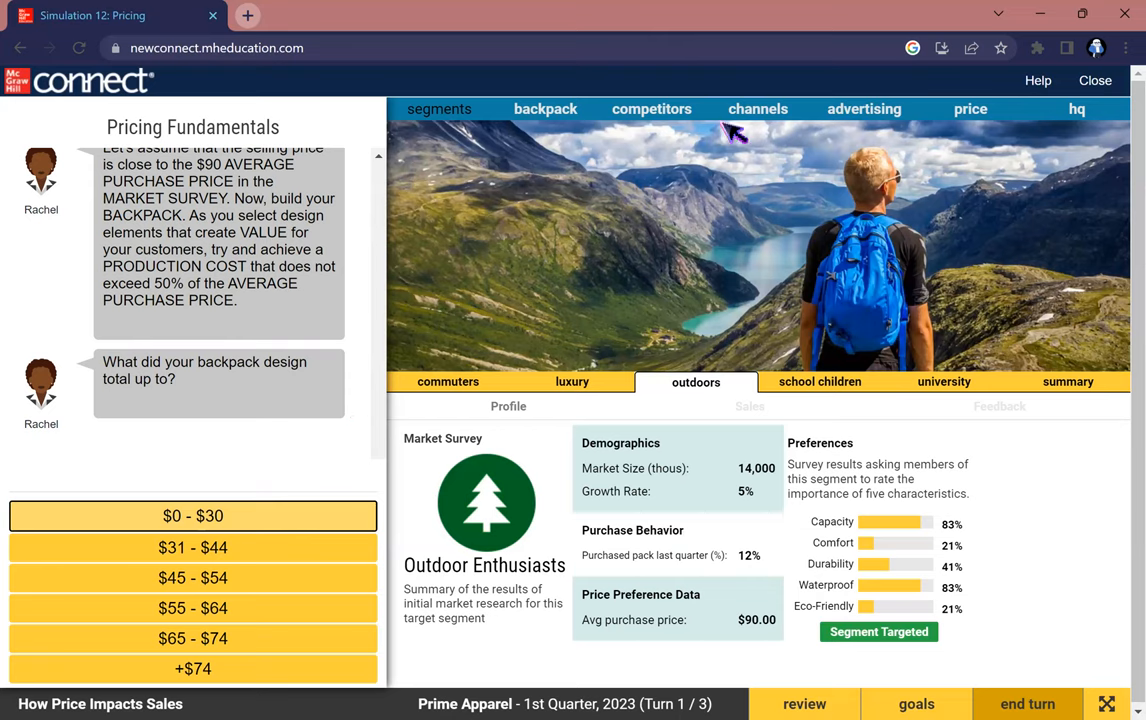
{"action": "left_click", "coordinate": [544, 108]}
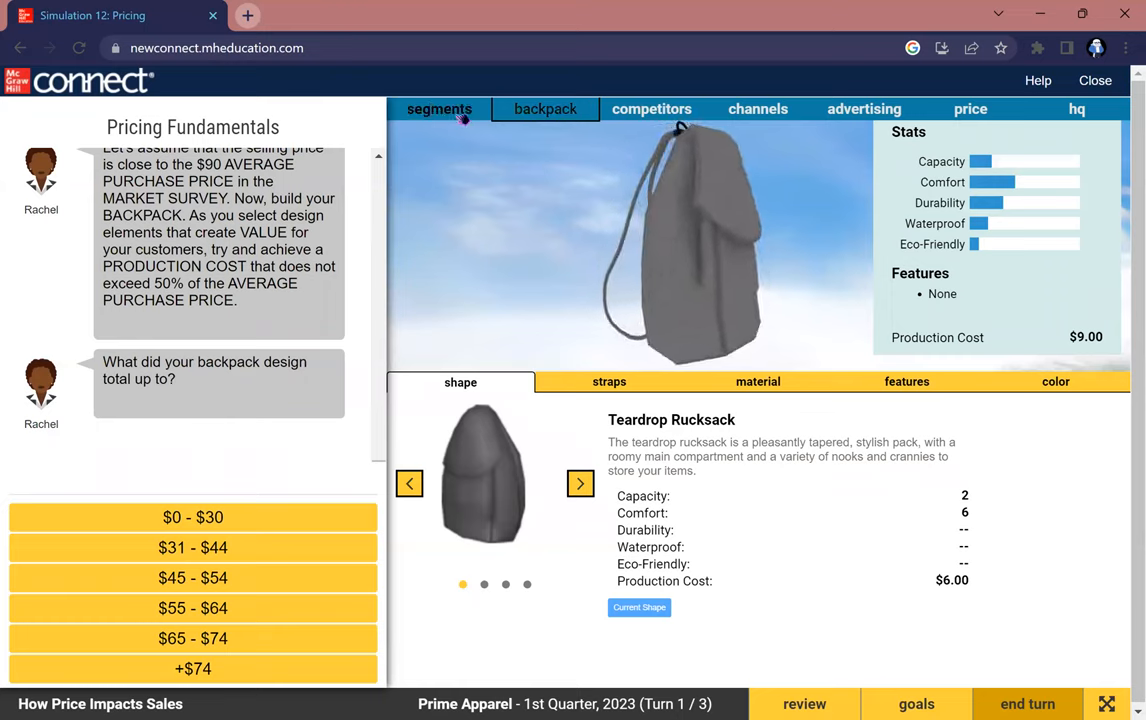
{"action": "left_click", "coordinate": [440, 108]}
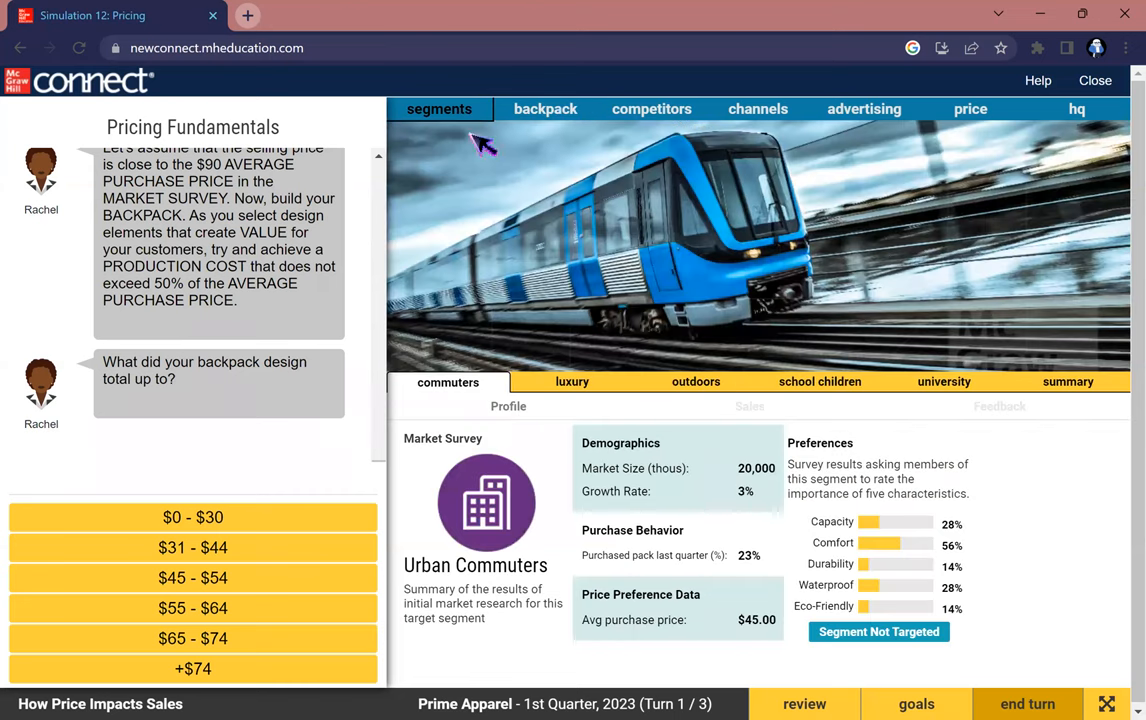
{"action": "left_click", "coordinate": [696, 380]}
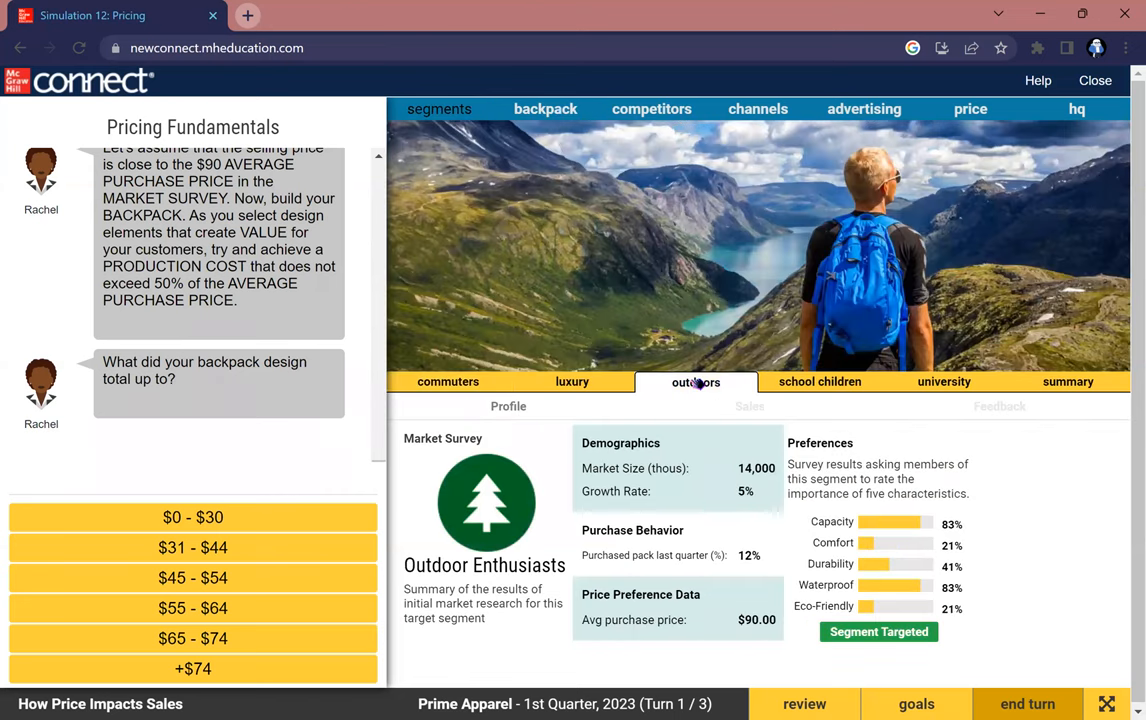
{"action": "mouse_move", "coordinate": [828, 524]}
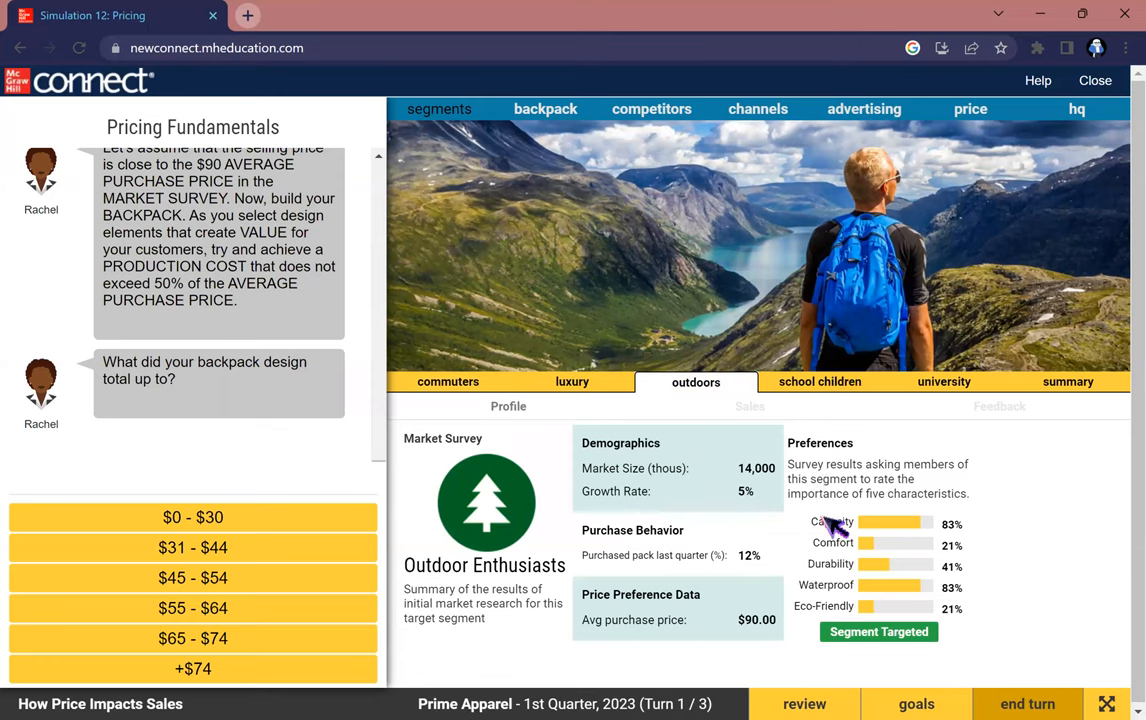
{"action": "mouse_move", "coordinate": [888, 496]}
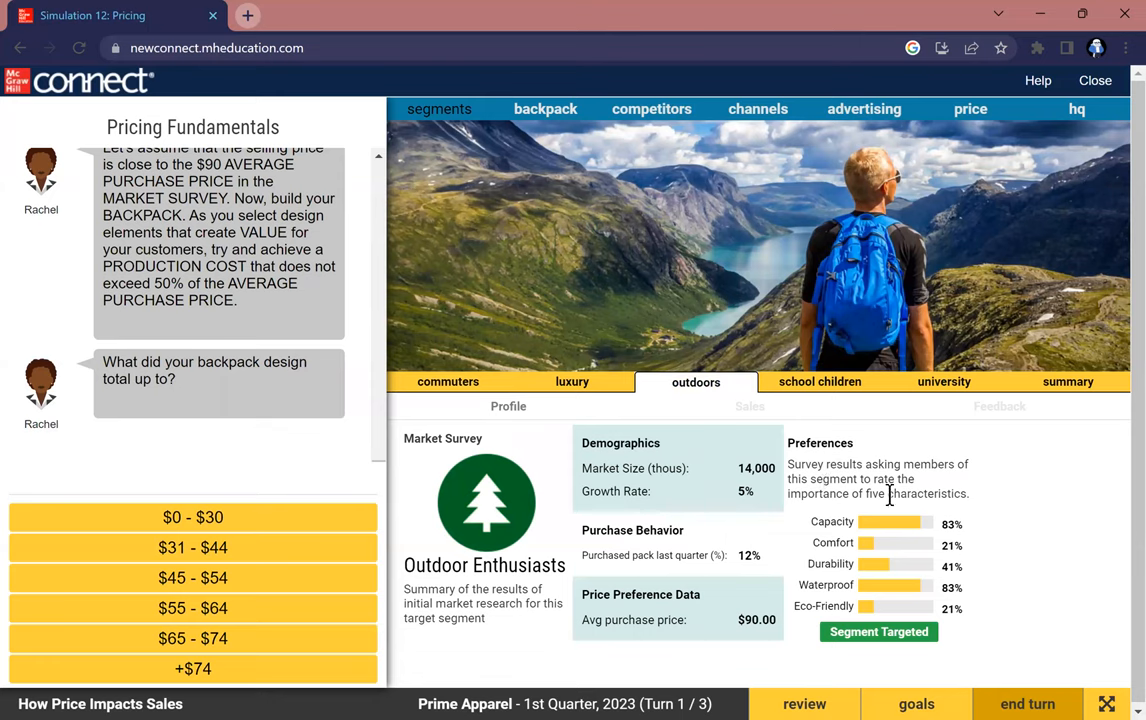
{"action": "mouse_move", "coordinate": [840, 540]}
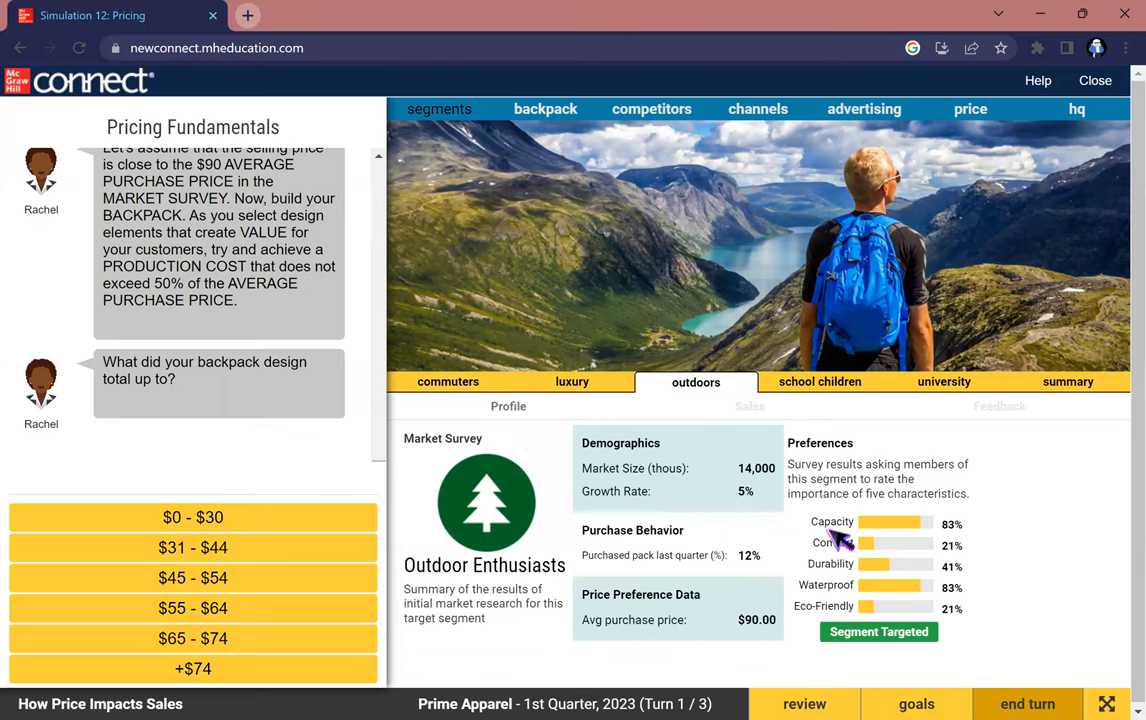
{"action": "mouse_move", "coordinate": [856, 520]}
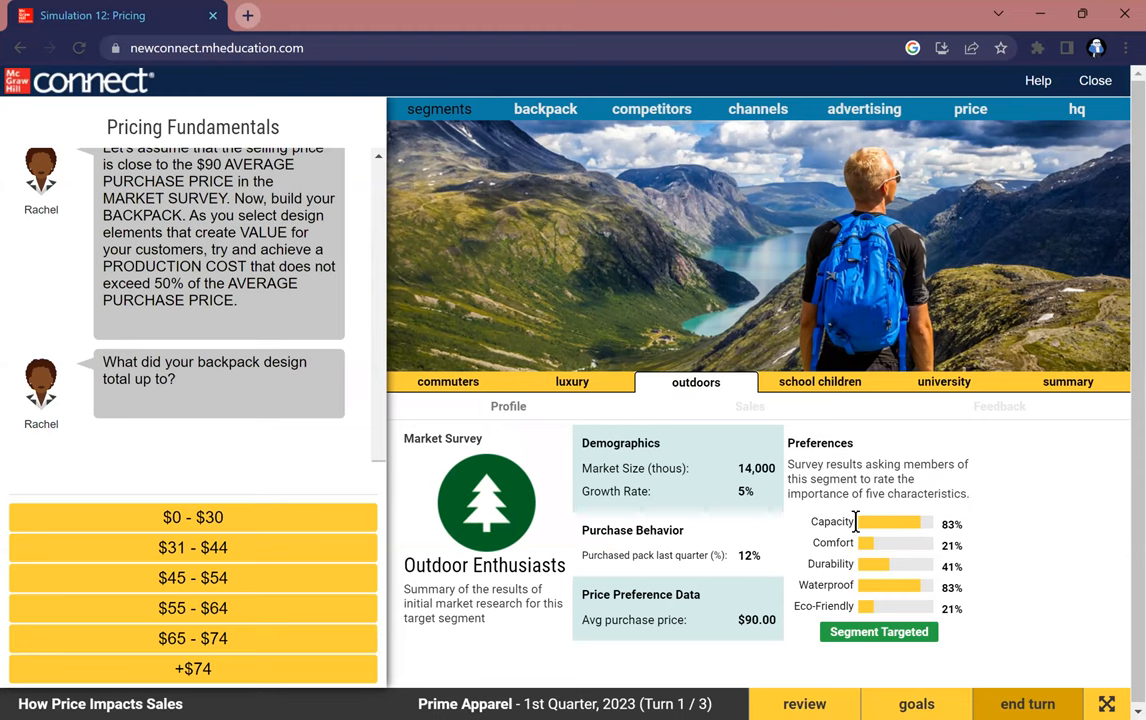
{"action": "mouse_move", "coordinate": [664, 262]}
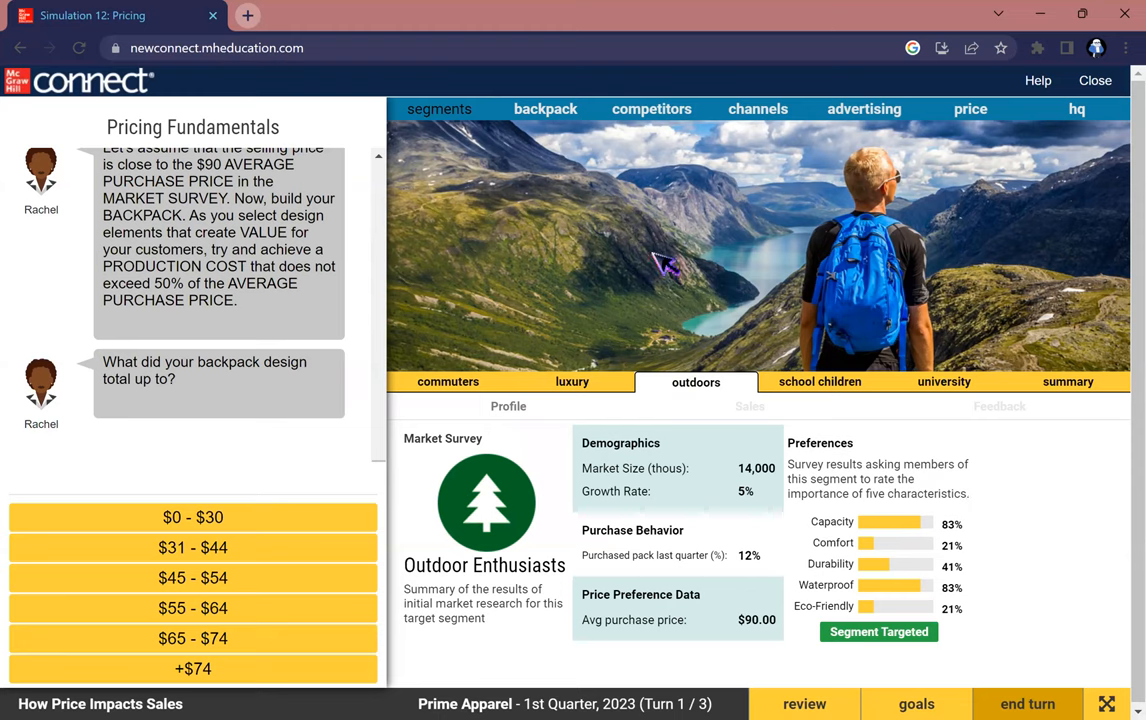
{"action": "left_click", "coordinate": [544, 108]}
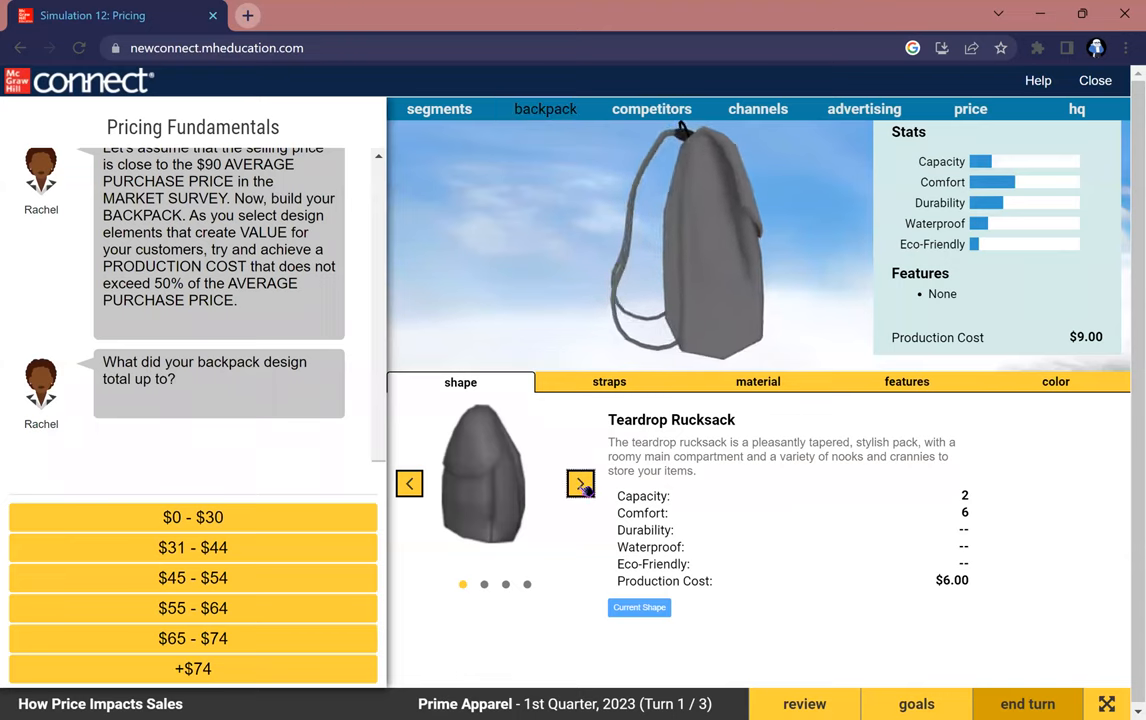
Choose the Large Rectangular shape for the backpack
{"action": "left_click", "coordinate": [580, 482]}
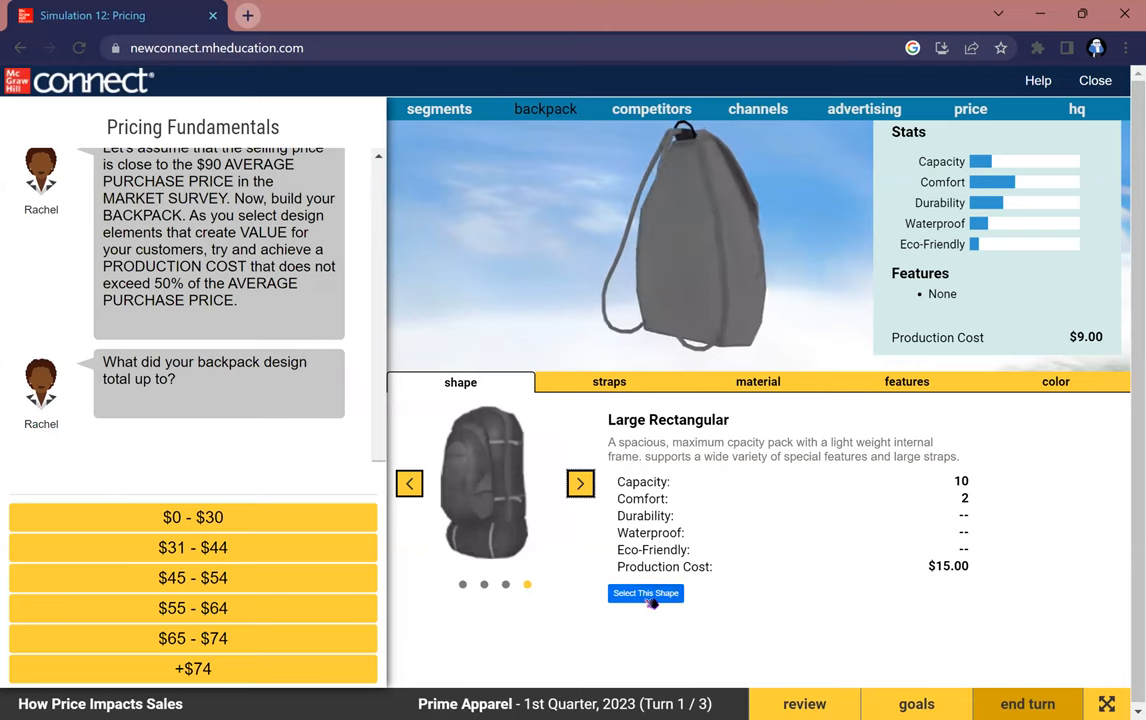
{"action": "left_click", "coordinate": [644, 592]}
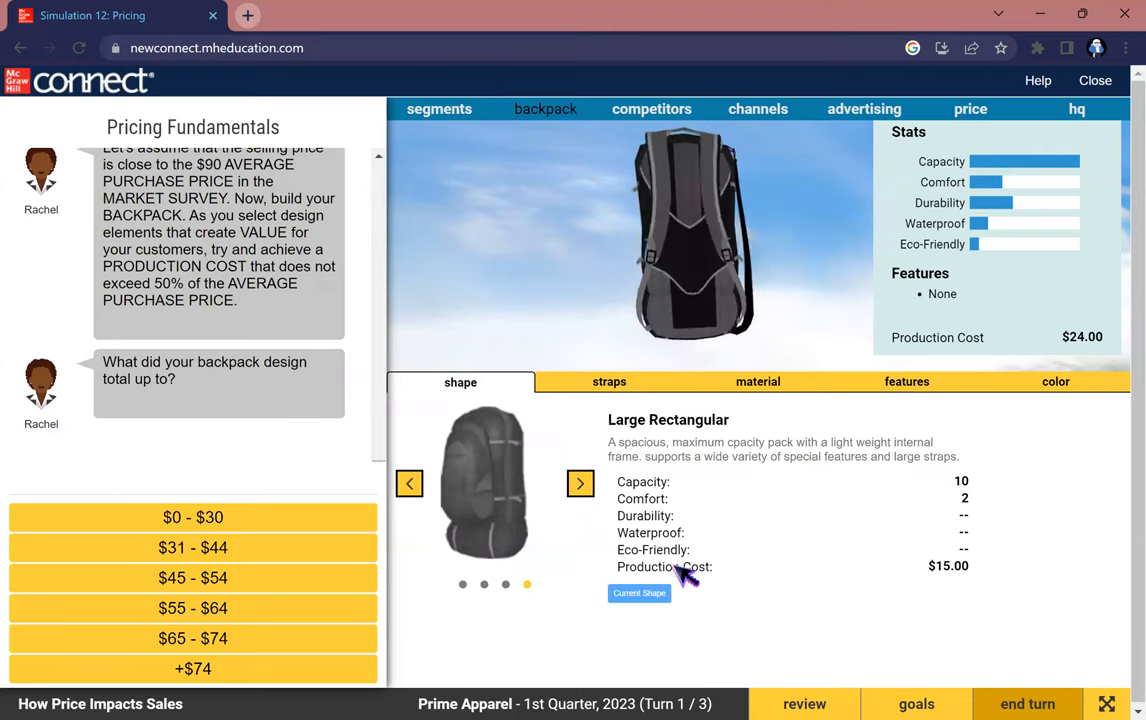
{"action": "left_click", "coordinate": [608, 380]}
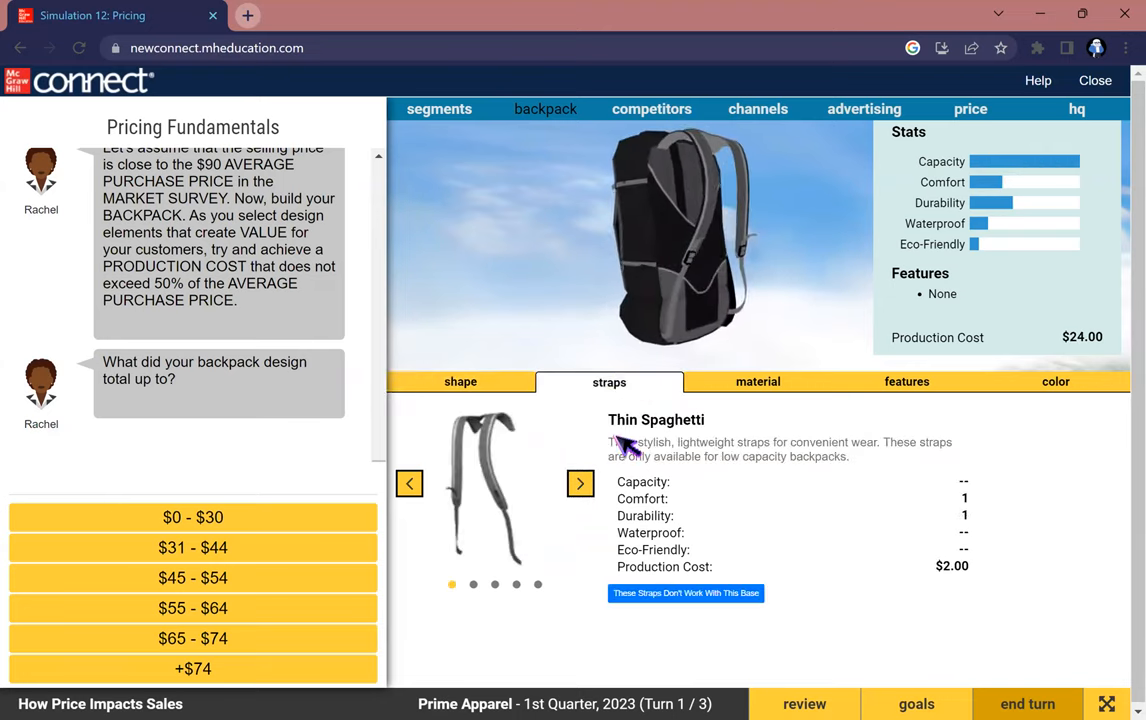
Browse the strap options and select Wide + Chest straps, cost now $28.00
{"action": "left_click", "coordinate": [580, 482]}
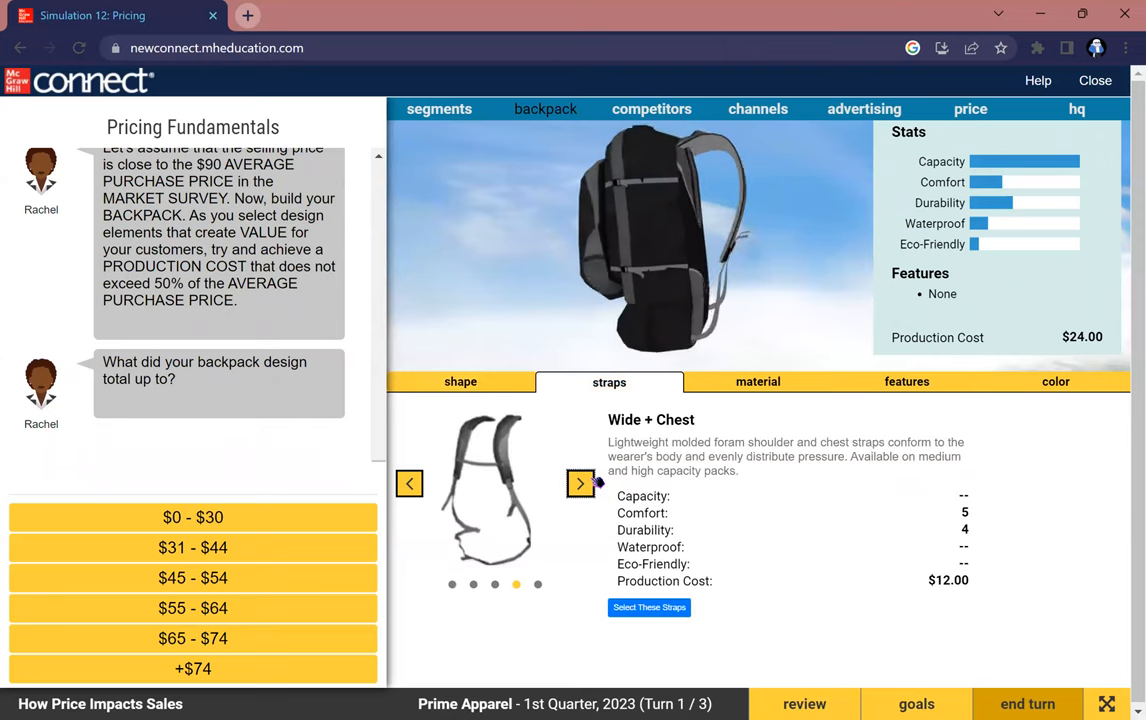
{"action": "left_click", "coordinate": [408, 482]}
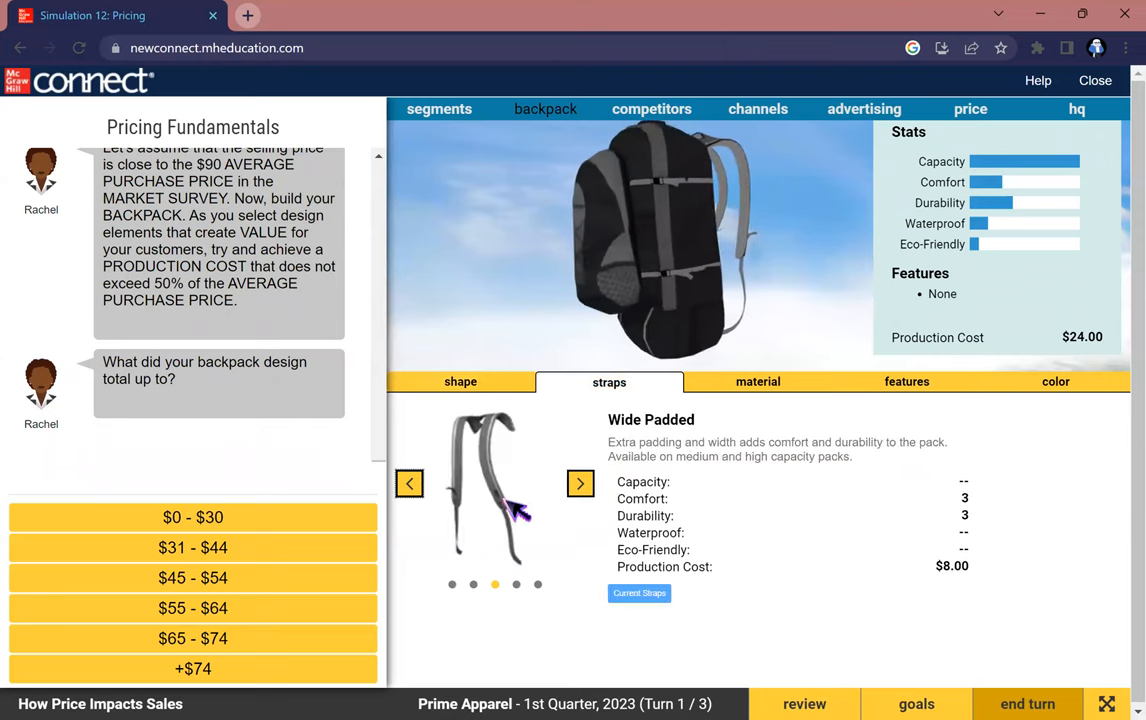
{"action": "left_click", "coordinate": [580, 482]}
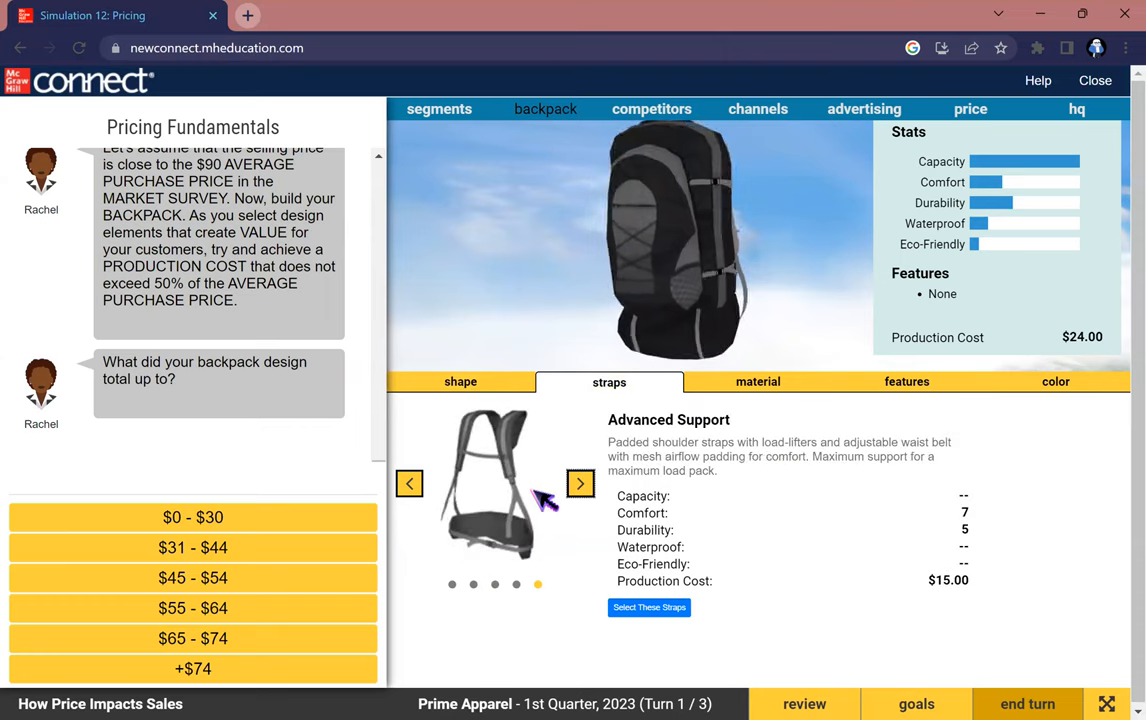
{"action": "left_click", "coordinate": [408, 482]}
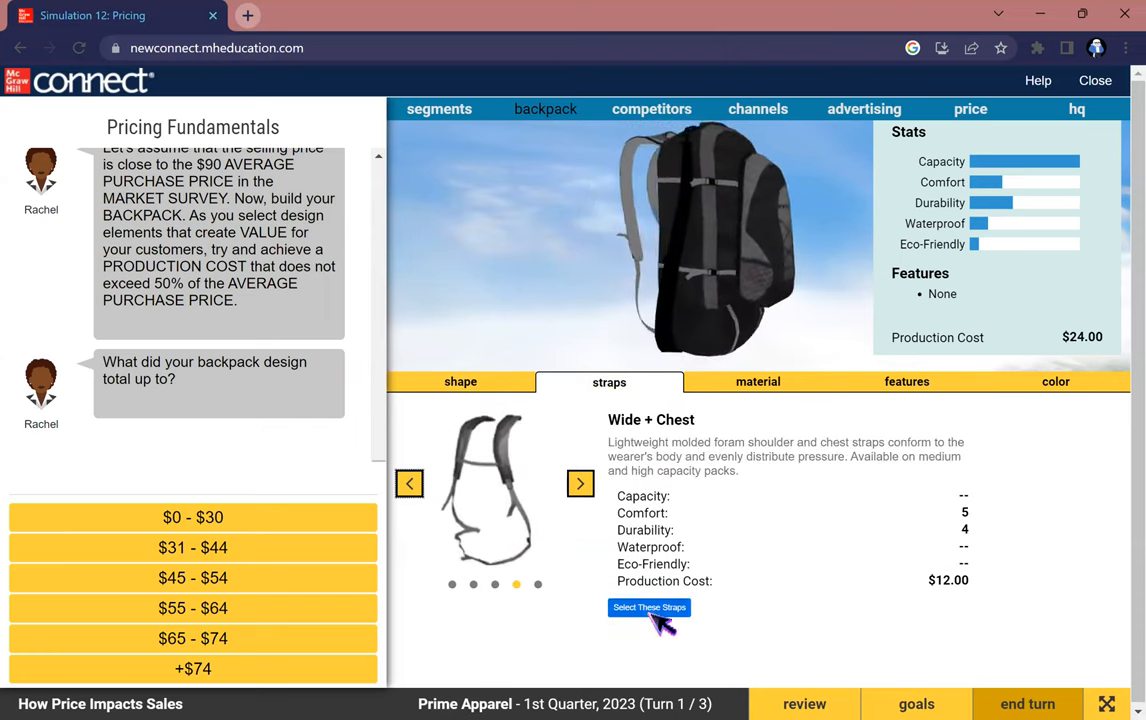
{"action": "left_click", "coordinate": [758, 380]}
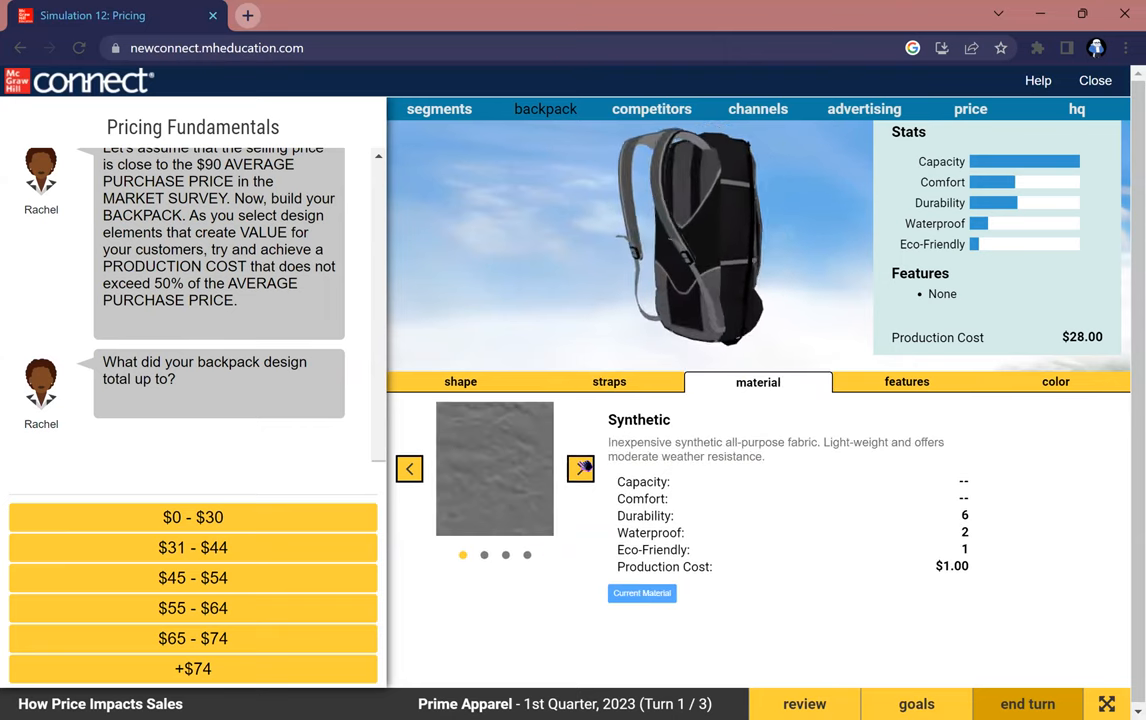
Select the Advanced material for the backpack, bringing production cost to $37.00
{"action": "left_click", "coordinate": [580, 468]}
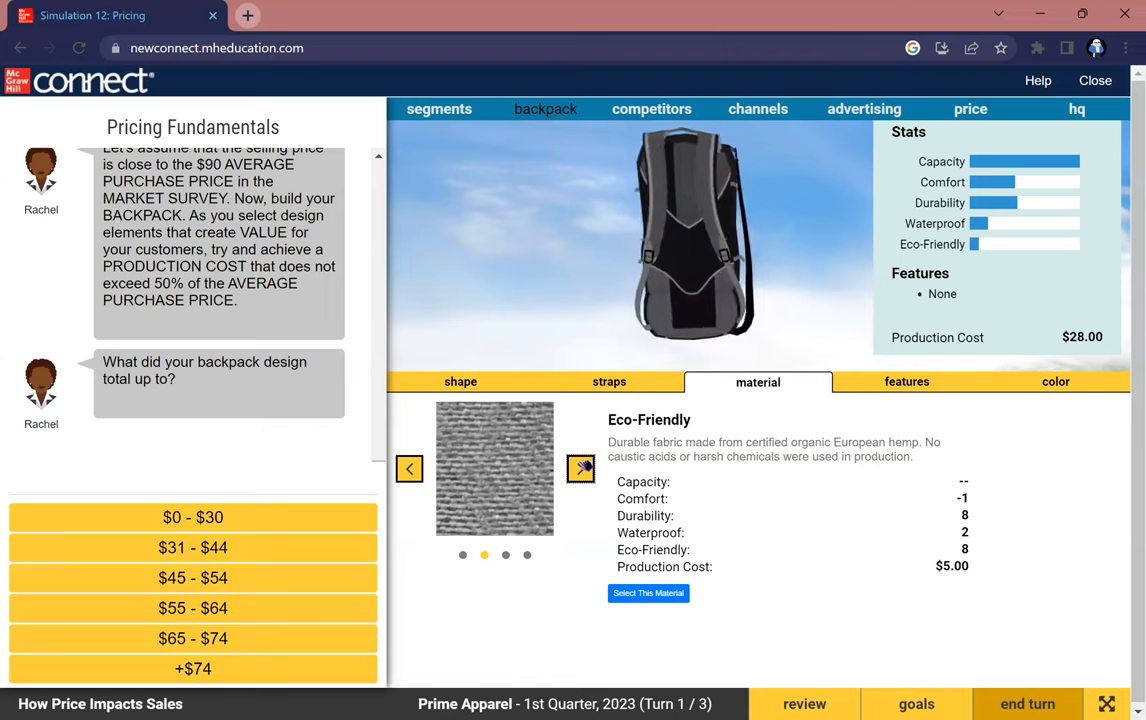
{"action": "left_click", "coordinate": [580, 468]}
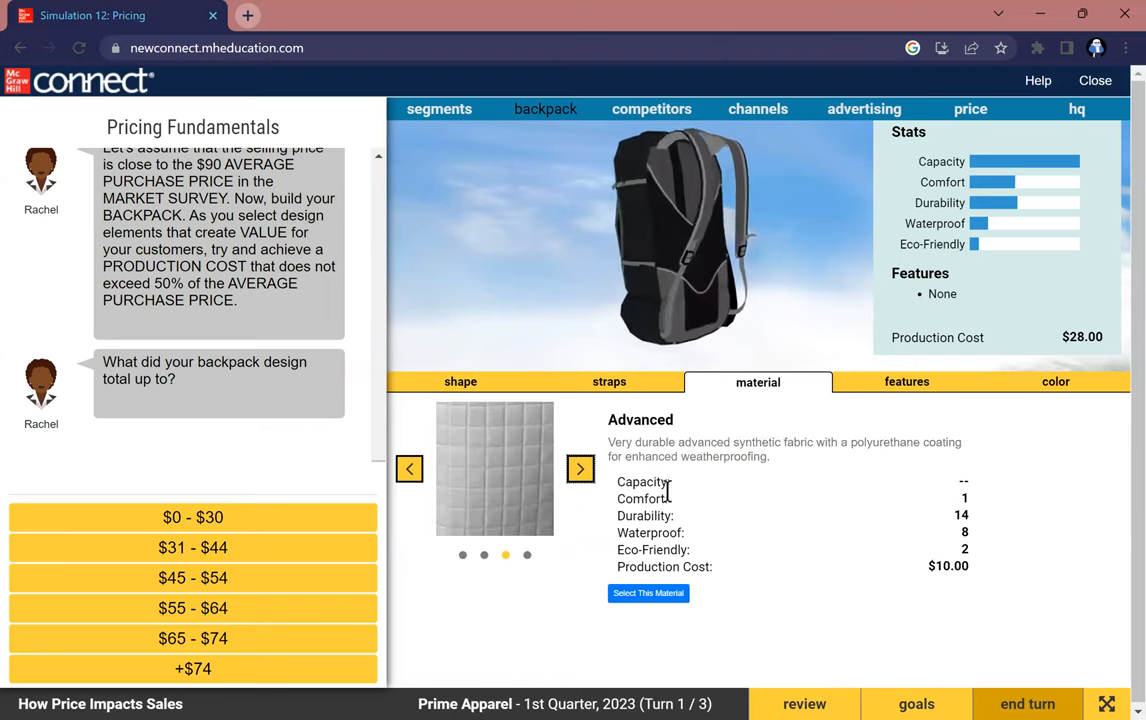
{"action": "left_click", "coordinate": [648, 592]}
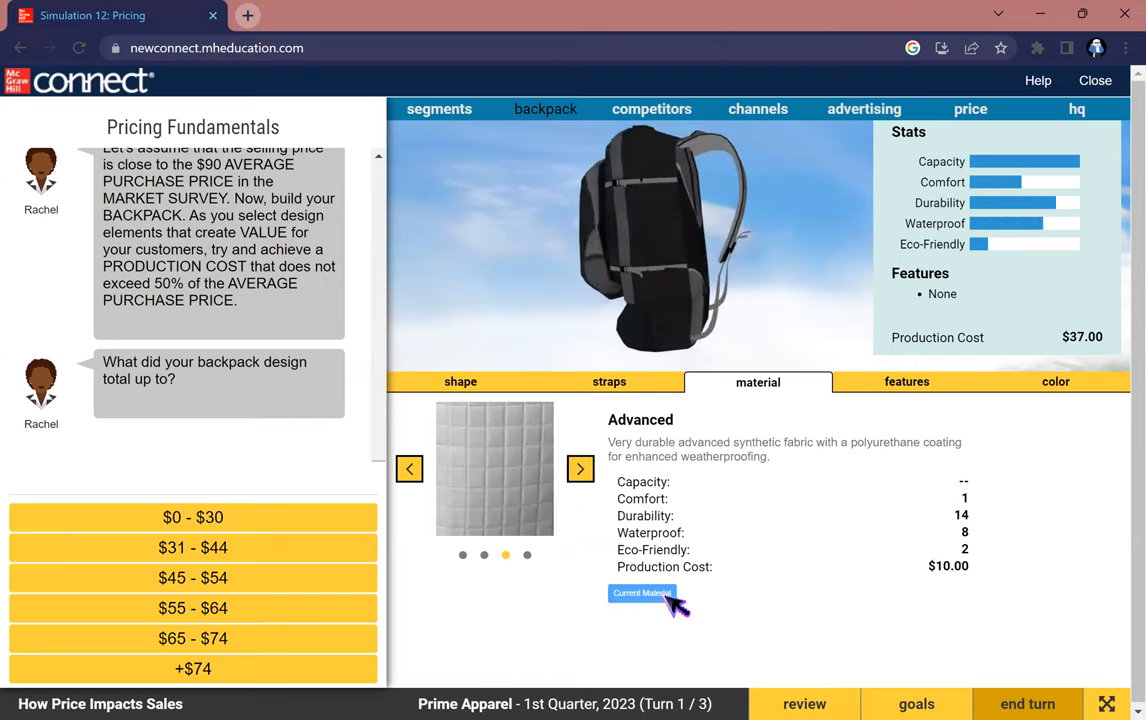
{"action": "left_click", "coordinate": [906, 380]}
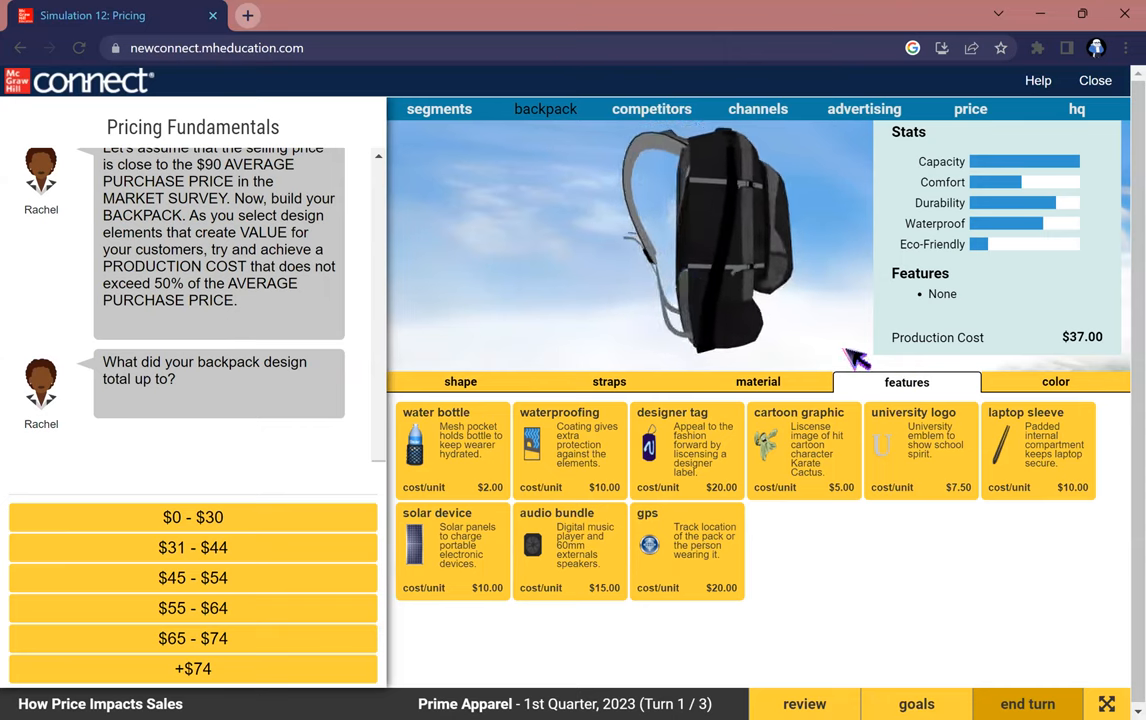
Add the Water Bottle and Waterproofing features, raising production cost to $49.00
{"action": "left_click", "coordinate": [452, 450]}
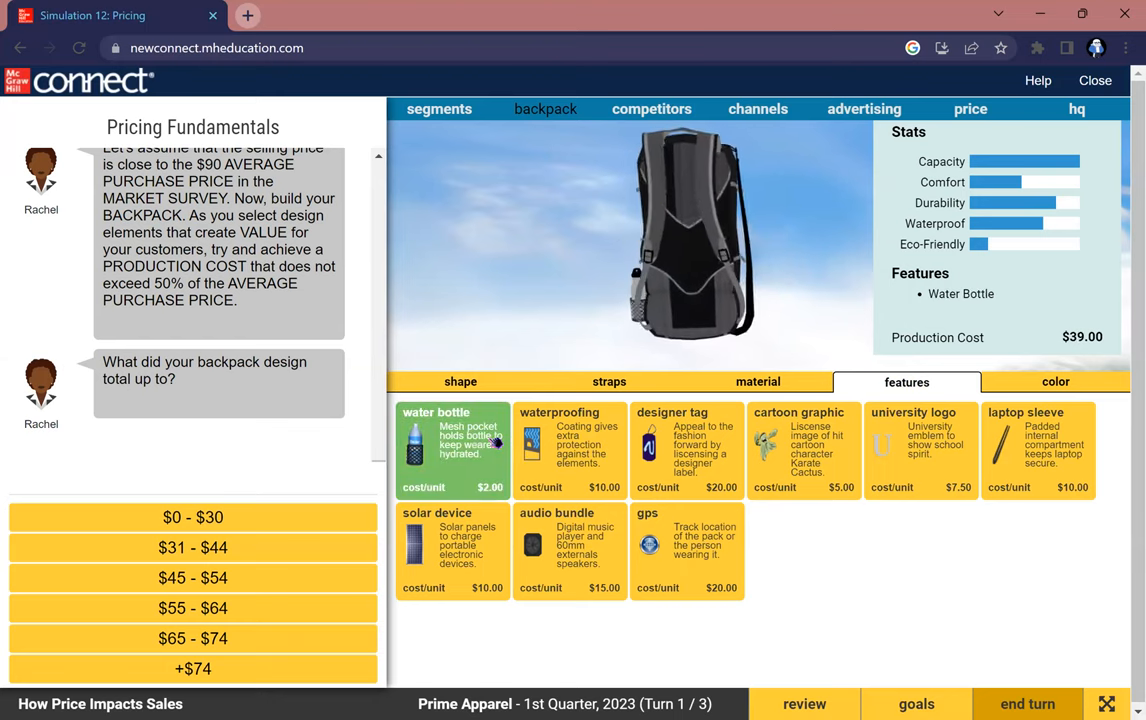
{"action": "left_click", "coordinate": [568, 448]}
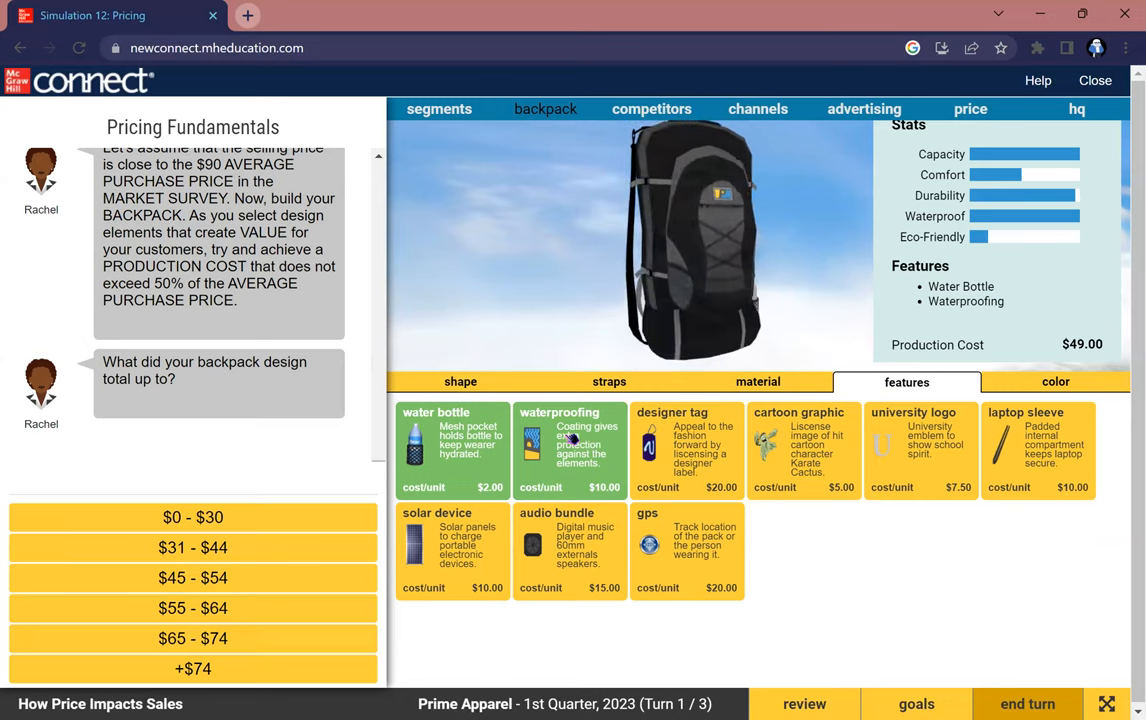
Review the chosen colour, shape, straps, material and features of the design
{"action": "left_click", "coordinate": [1056, 380]}
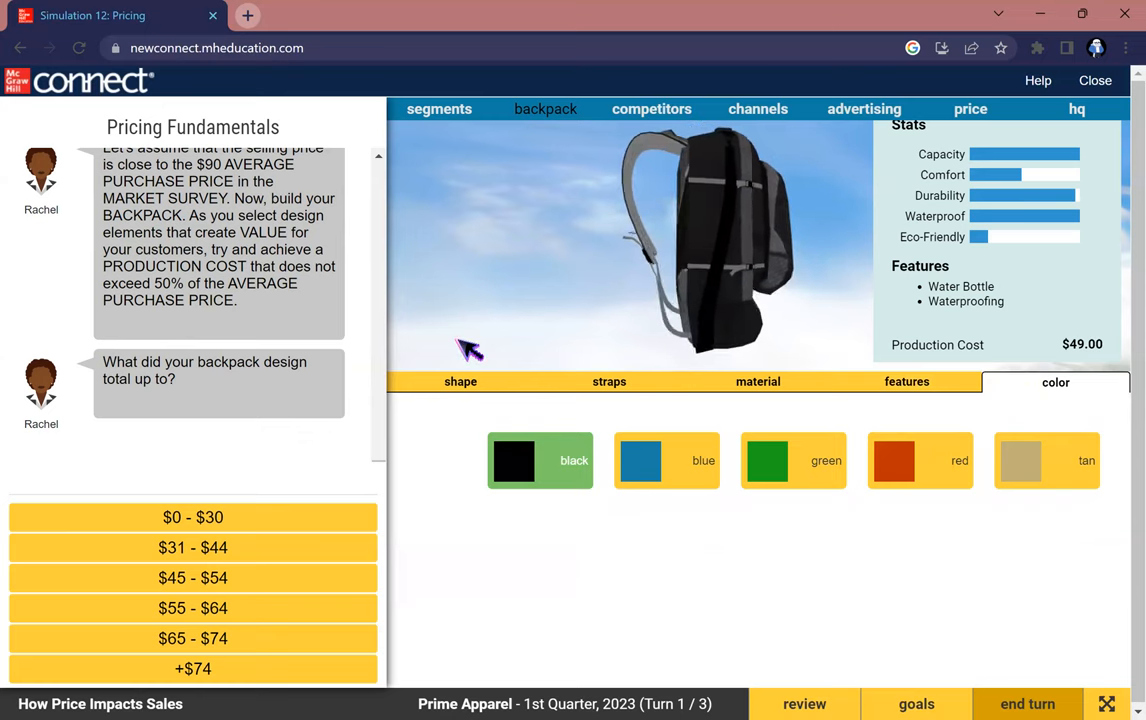
{"action": "left_click", "coordinate": [460, 380]}
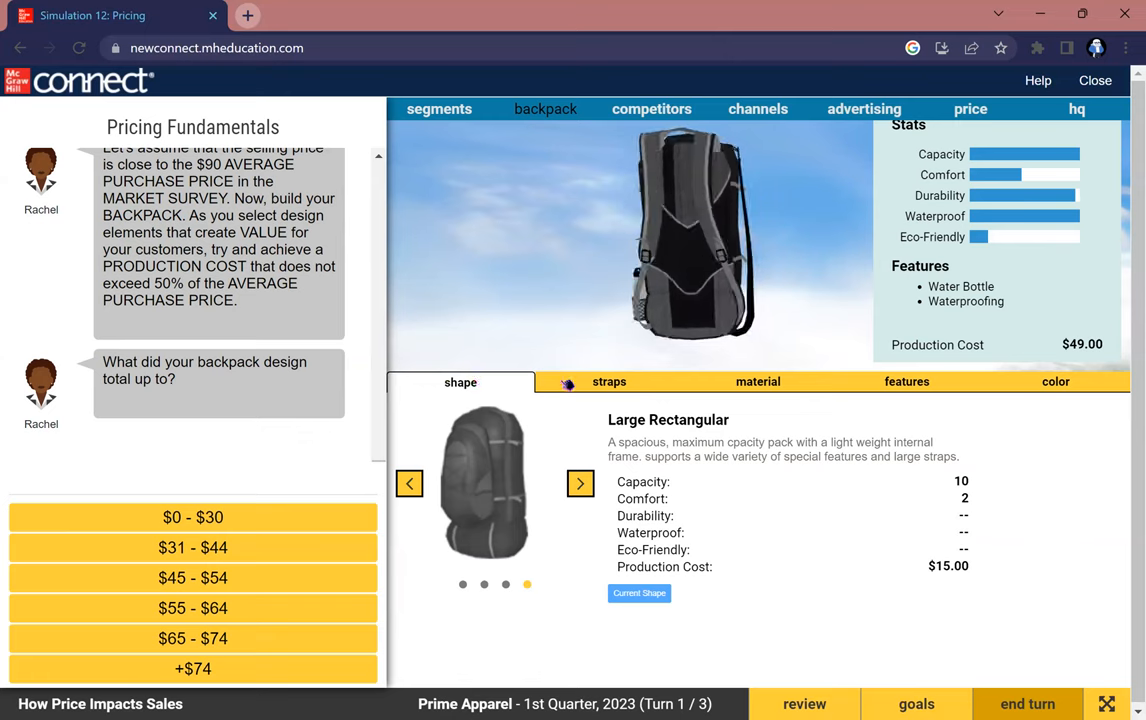
{"action": "left_click", "coordinate": [608, 380]}
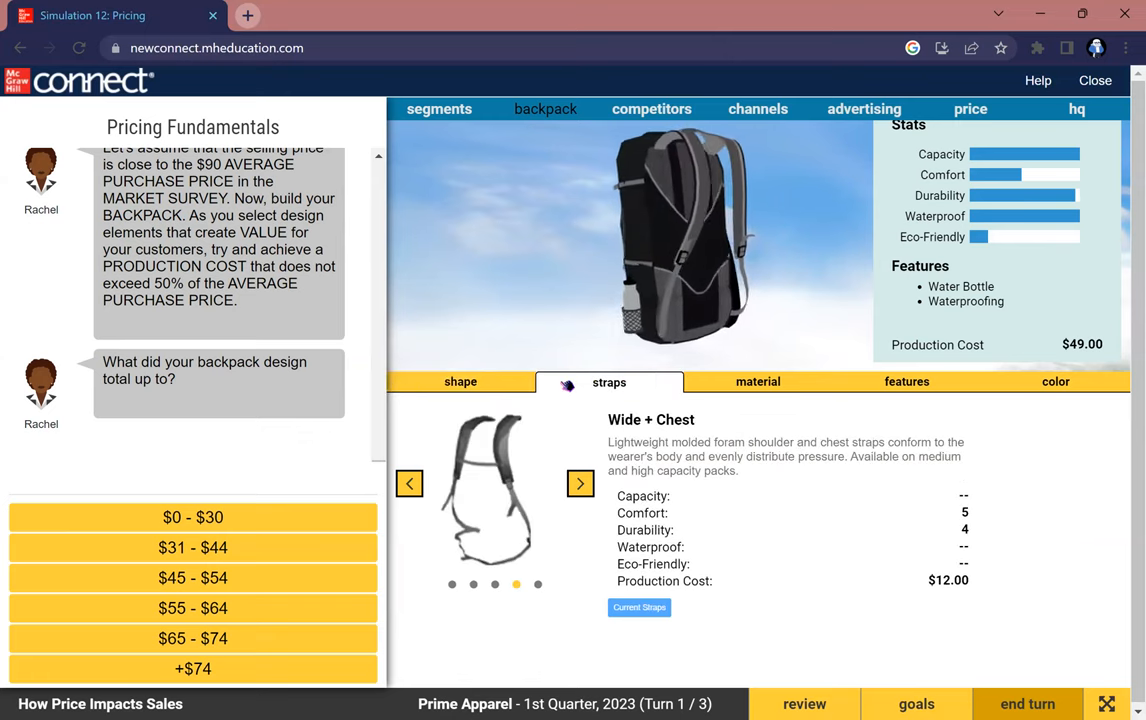
{"action": "left_click", "coordinate": [758, 380]}
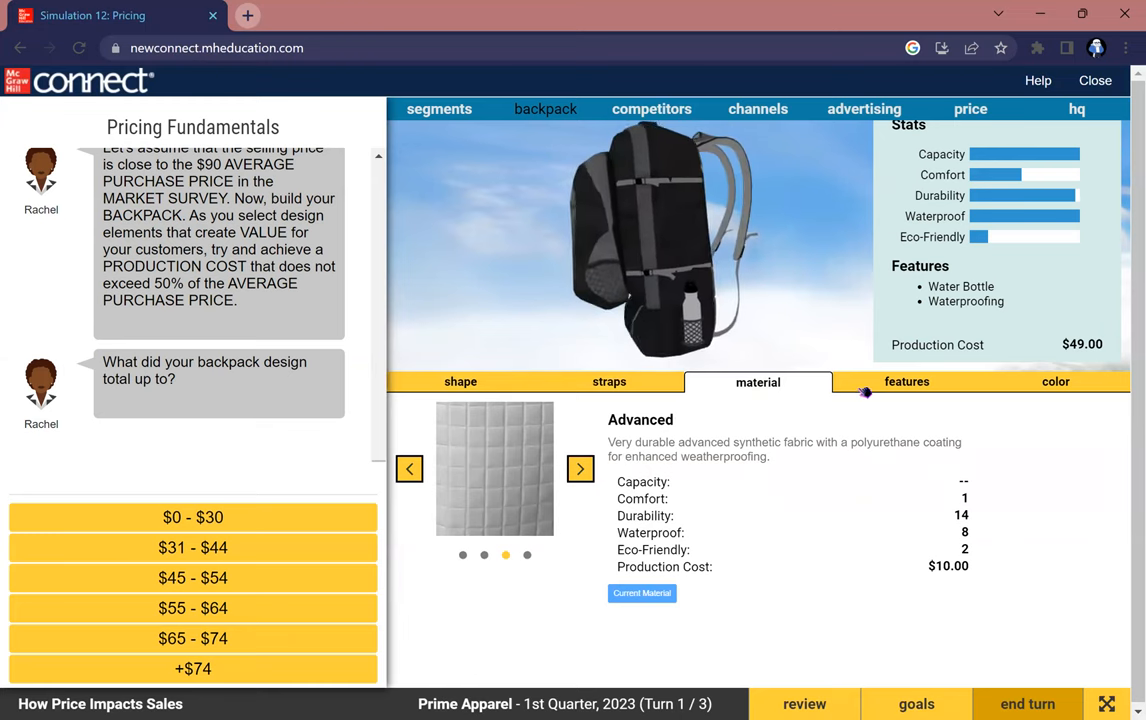
{"action": "left_click", "coordinate": [906, 380]}
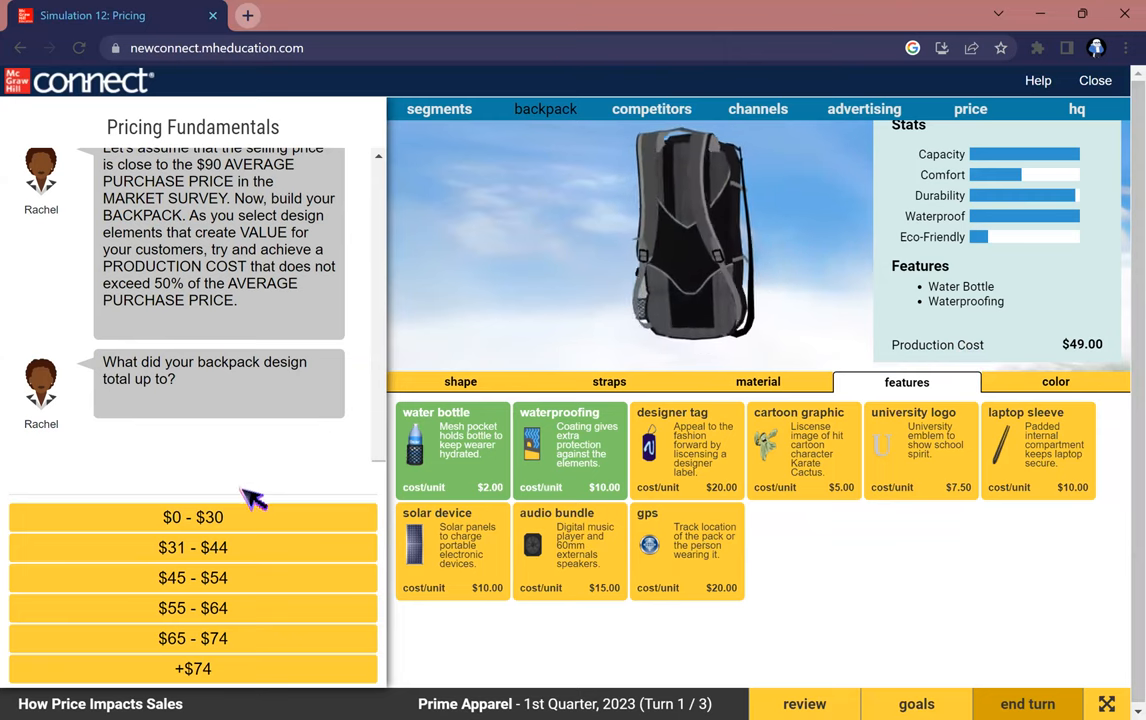
Answer $45 - $54 as the design total and go to the unit pricing screen
{"action": "left_click", "coordinate": [192, 576]}
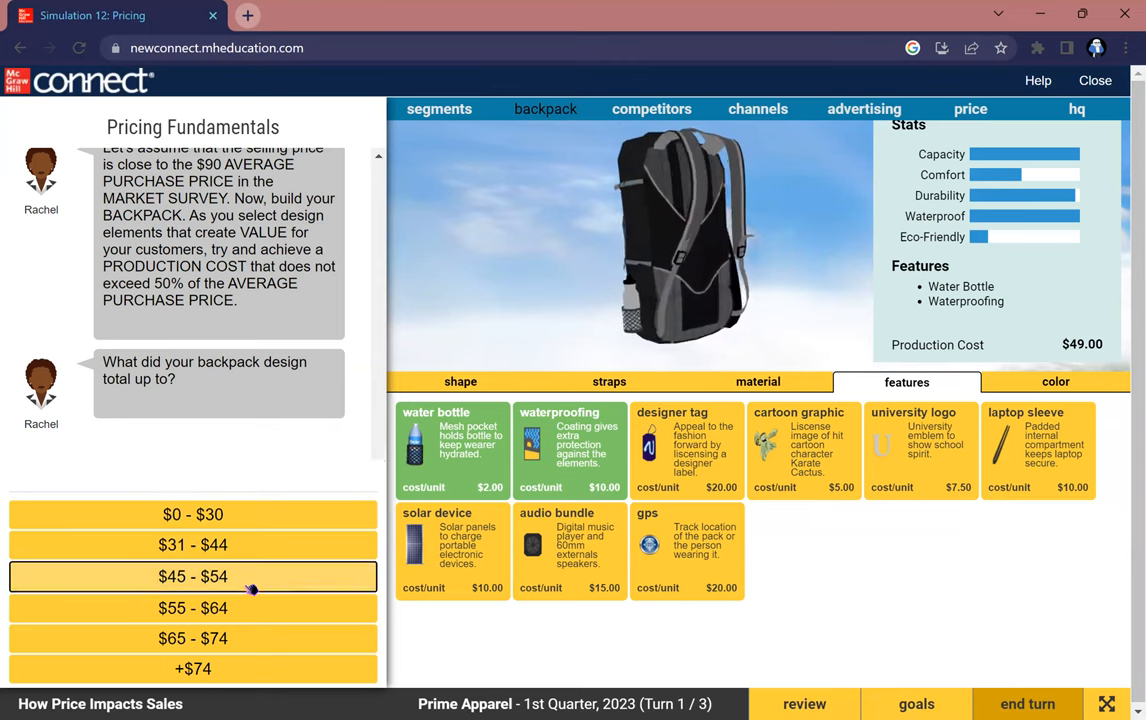
{"action": "left_click", "coordinate": [192, 576]}
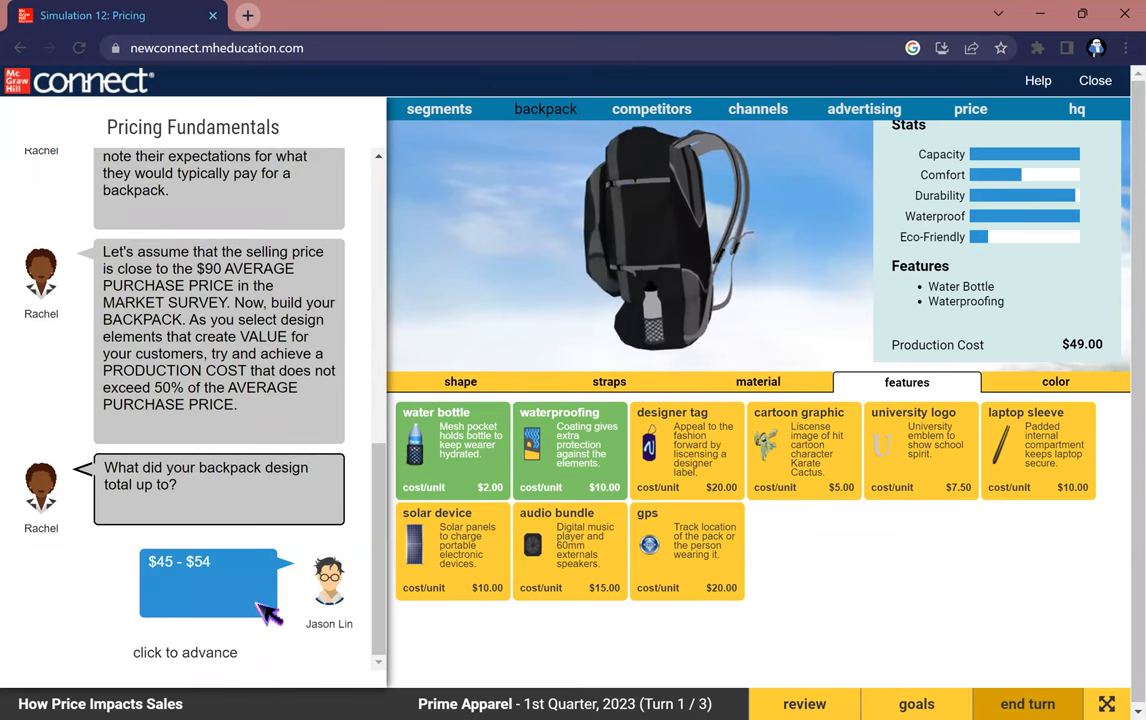
{"action": "left_click", "coordinate": [208, 584]}
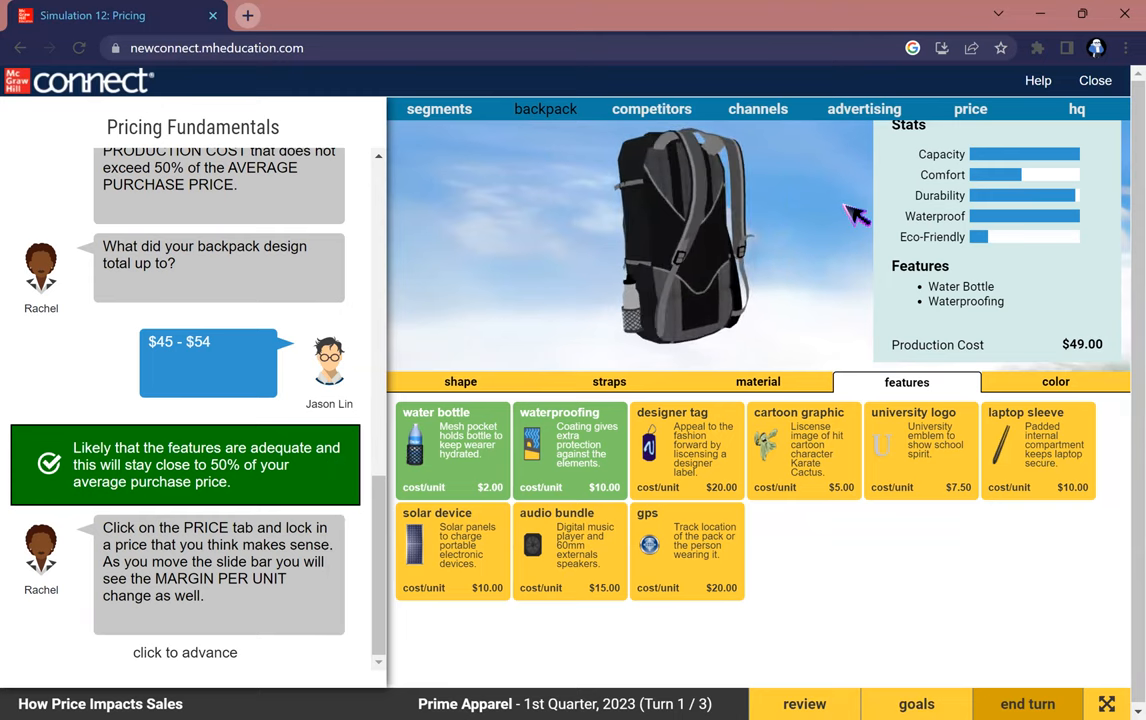
{"action": "left_click", "coordinate": [968, 108]}
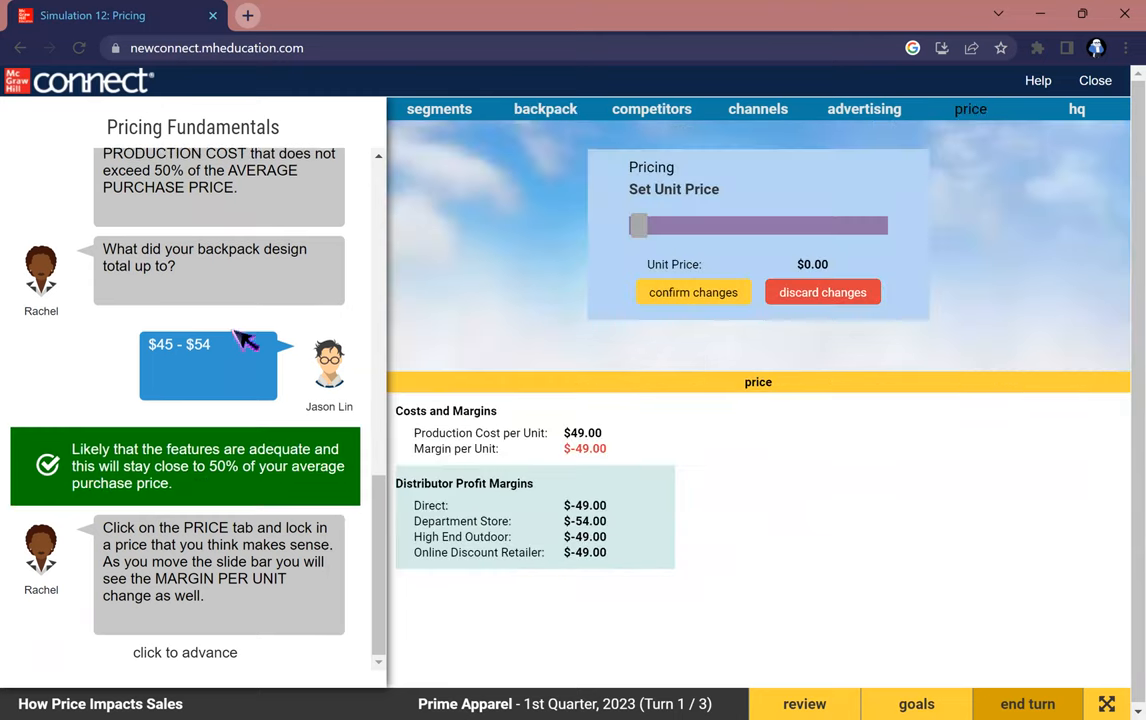
Set the unit price slider to $95.00 and confirm it, for a $46.00 margin
{"action": "left_click", "coordinate": [186, 652]}
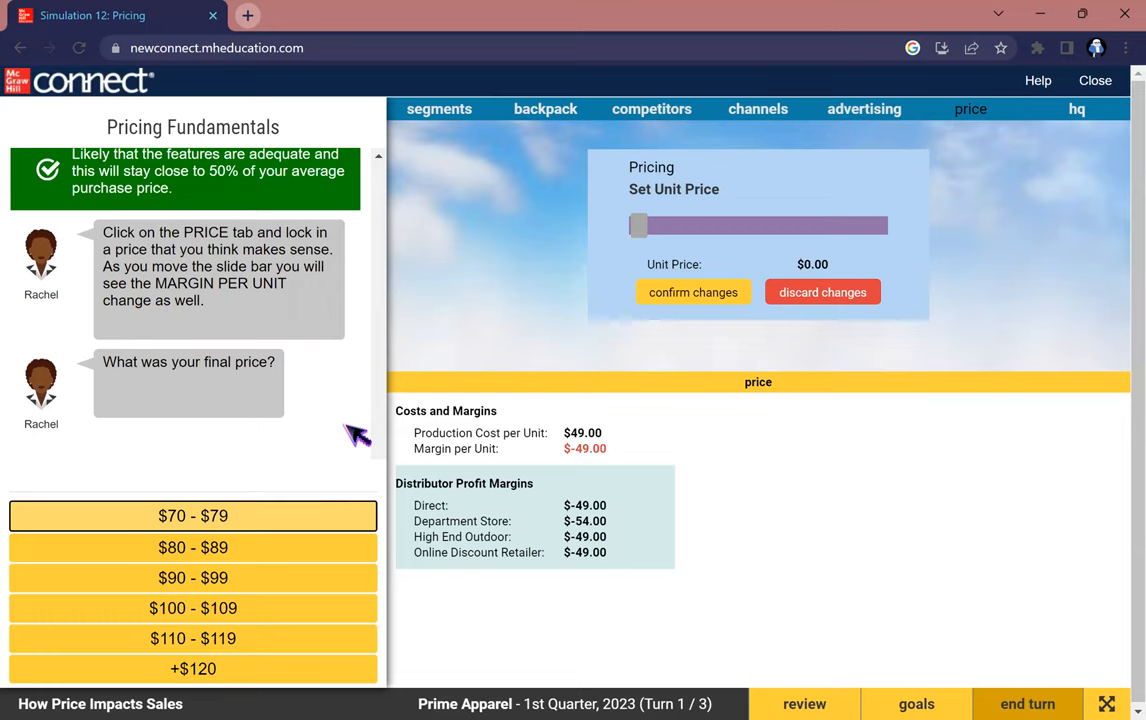
{"action": "mouse_move", "coordinate": [588, 284]}
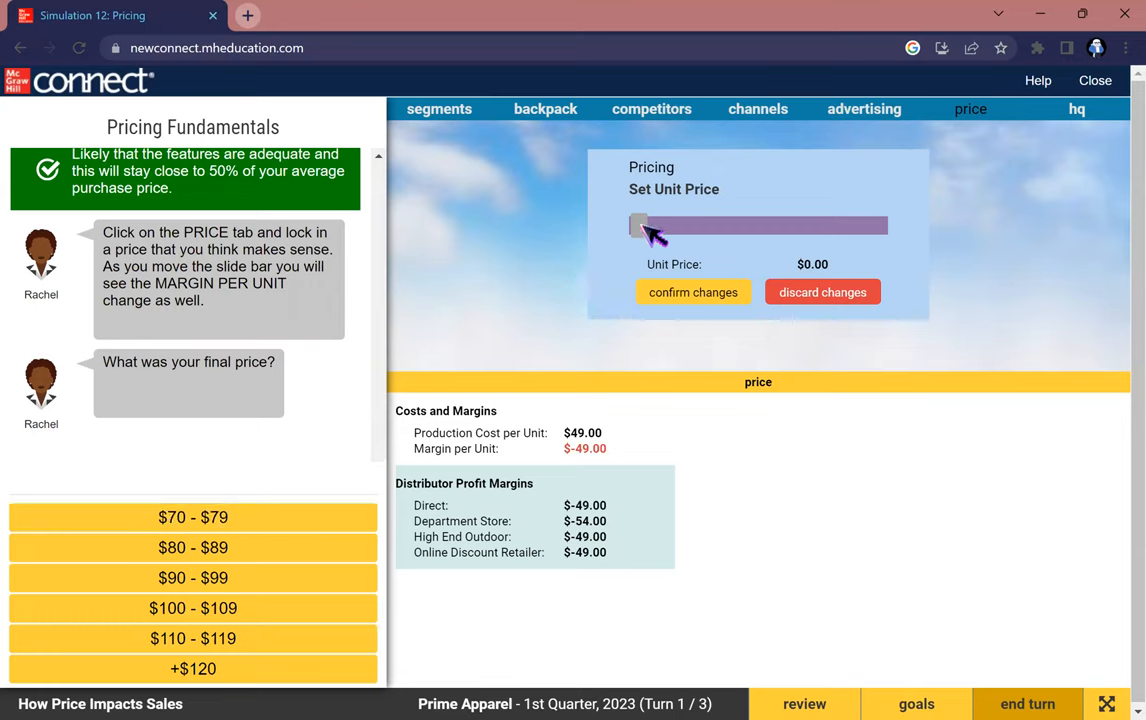
{"action": "left_click_drag", "start_coordinate": [640, 224], "coordinate": [732, 224]}
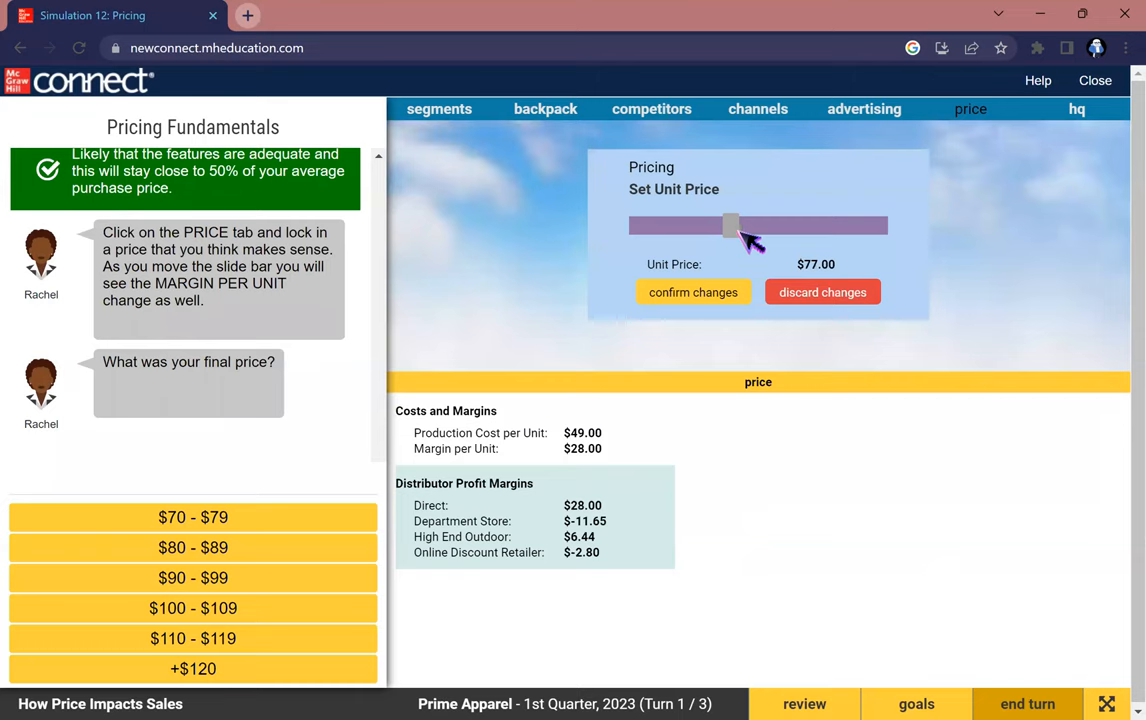
{"action": "left_click_drag", "start_coordinate": [732, 224], "coordinate": [756, 224]}
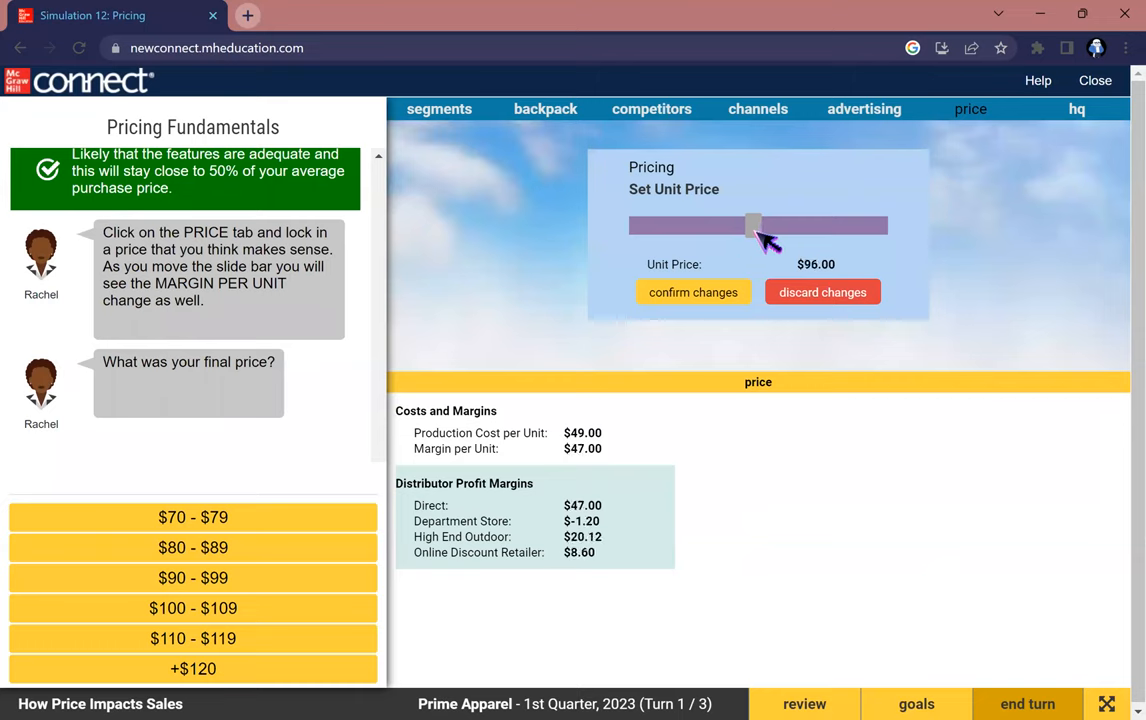
{"action": "left_click_drag", "start_coordinate": [756, 224], "coordinate": [752, 224]}
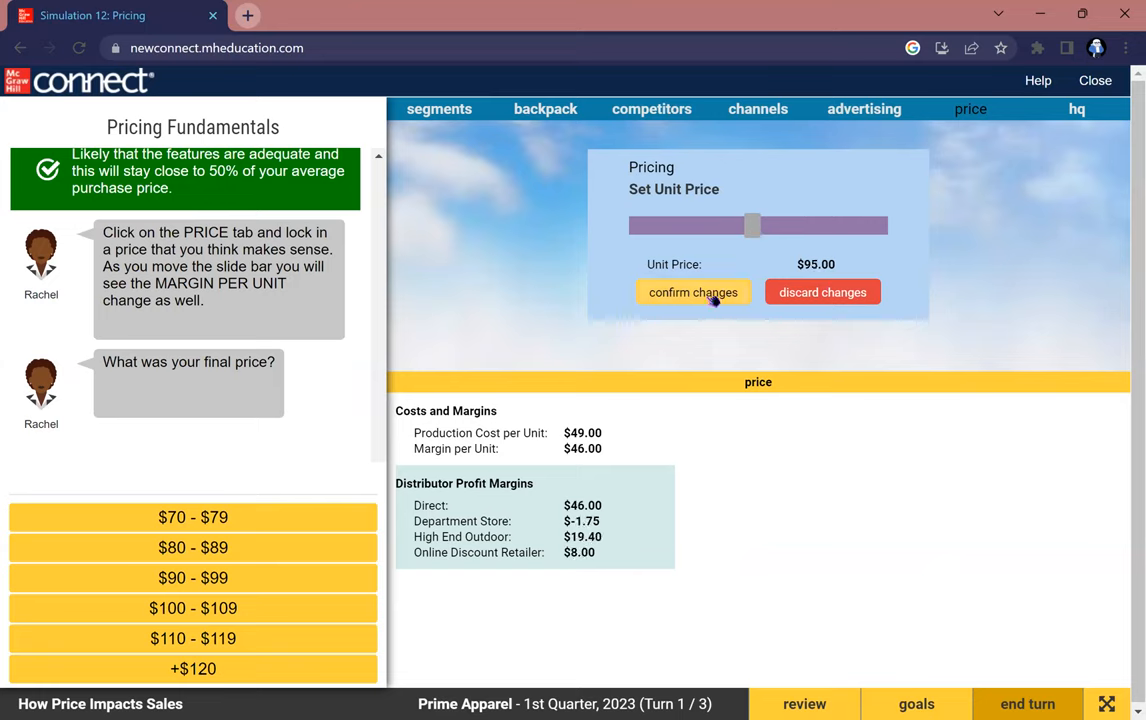
{"action": "left_click", "coordinate": [692, 292]}
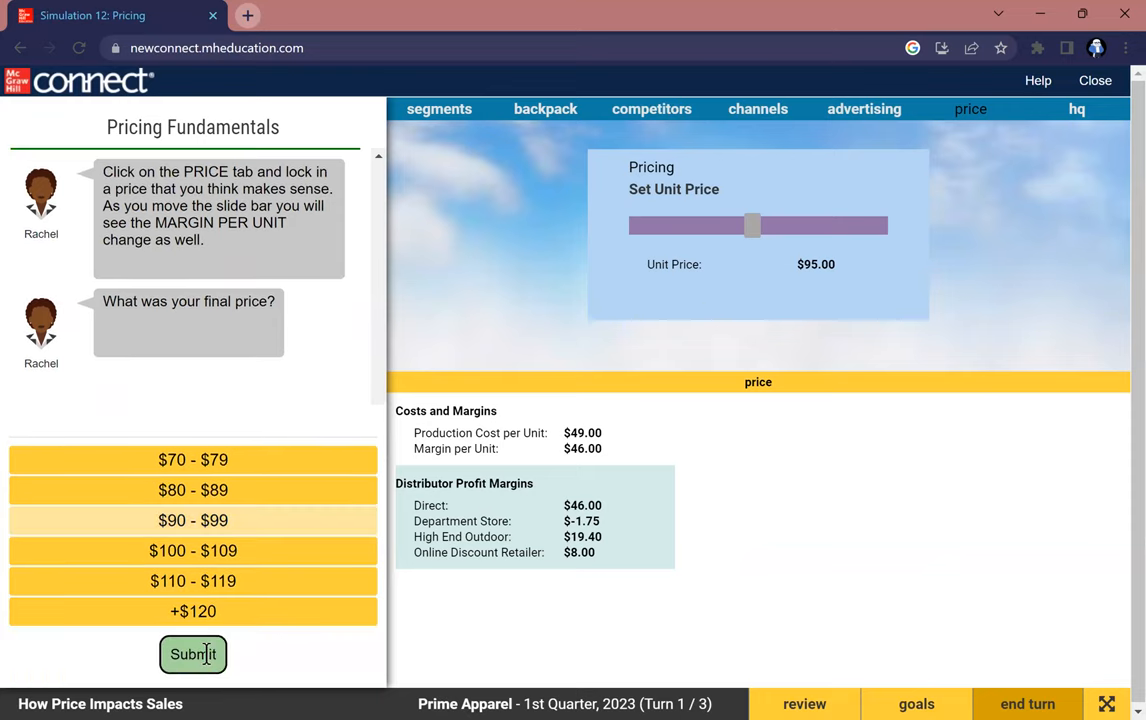
Submit $90 - $99 as the final price and advance the coaching dialogue
{"action": "left_click", "coordinate": [192, 654]}
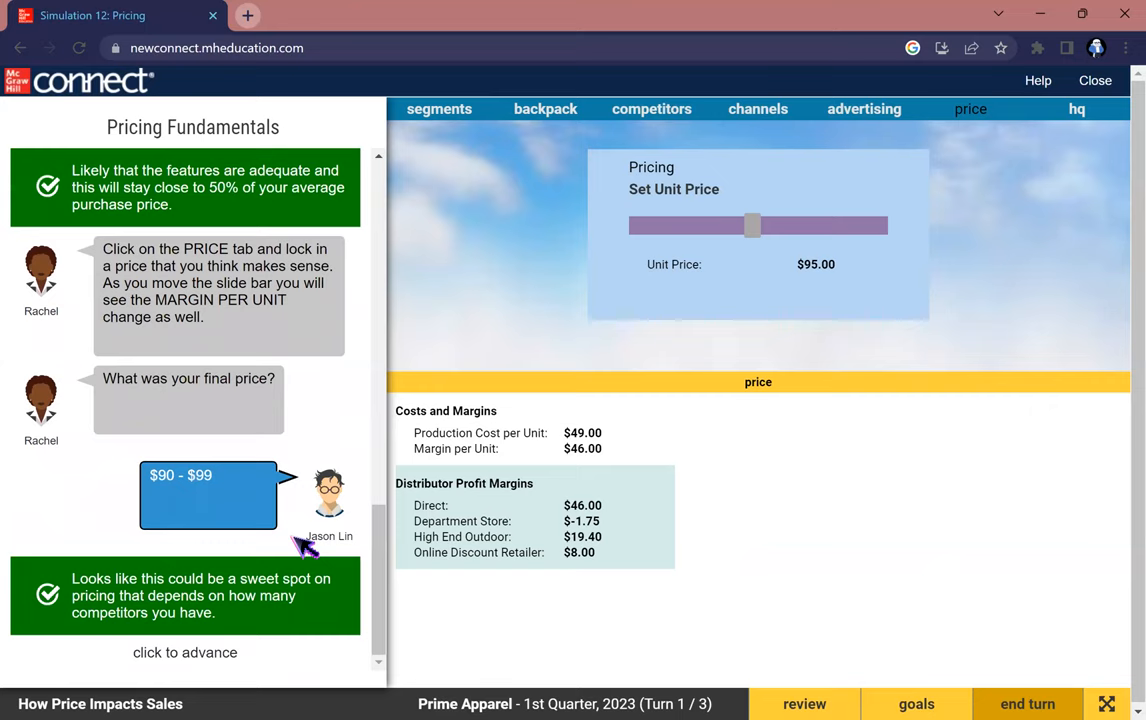
{"action": "left_click", "coordinate": [186, 652]}
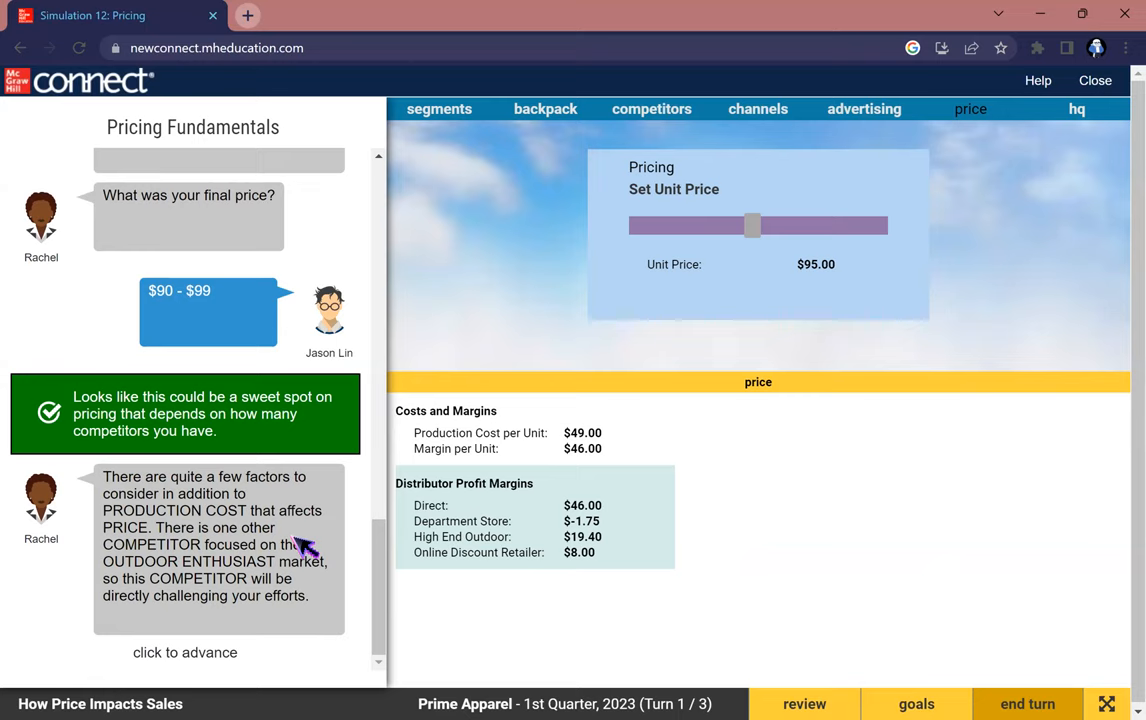
{"action": "mouse_move", "coordinate": [350, 488]}
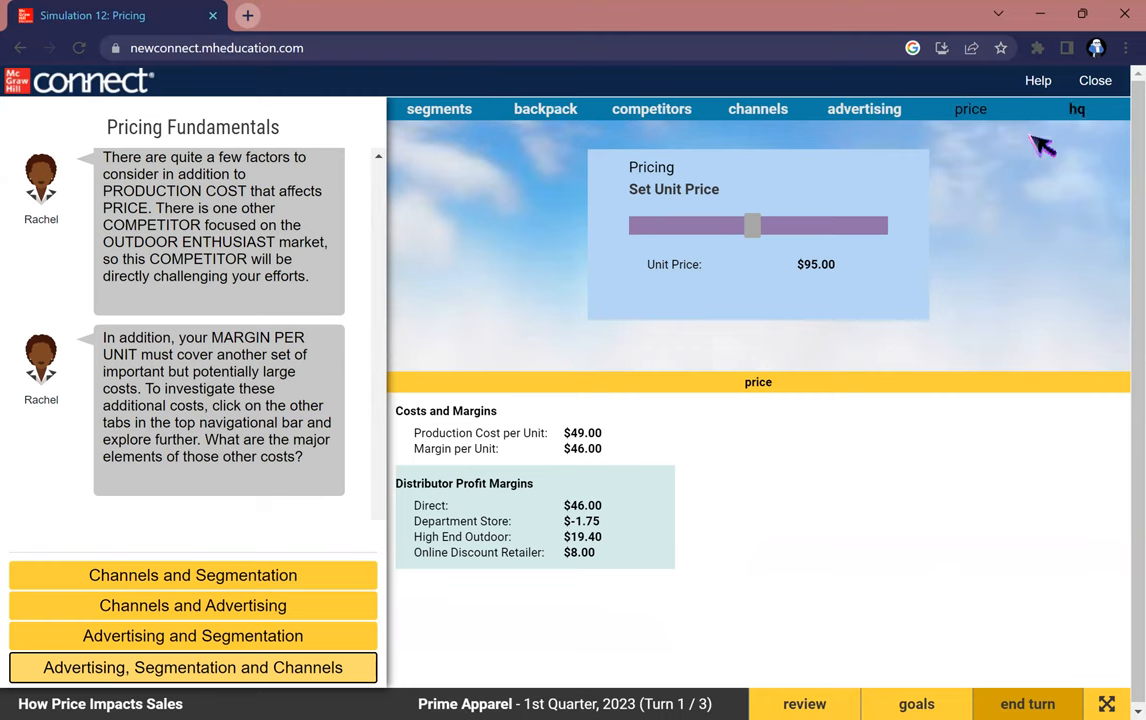
{"action": "mouse_move", "coordinate": [710, 94]}
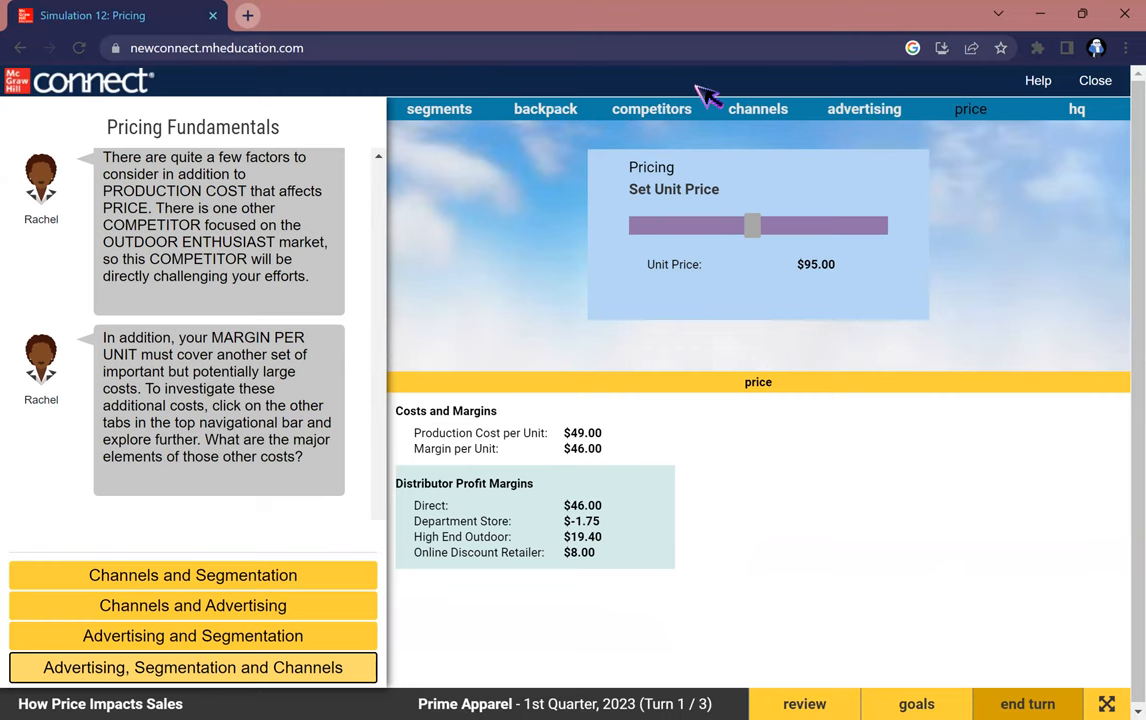
Review the distribution channel, online discount retailer and advertising campaign costs
{"action": "left_click", "coordinate": [758, 108]}
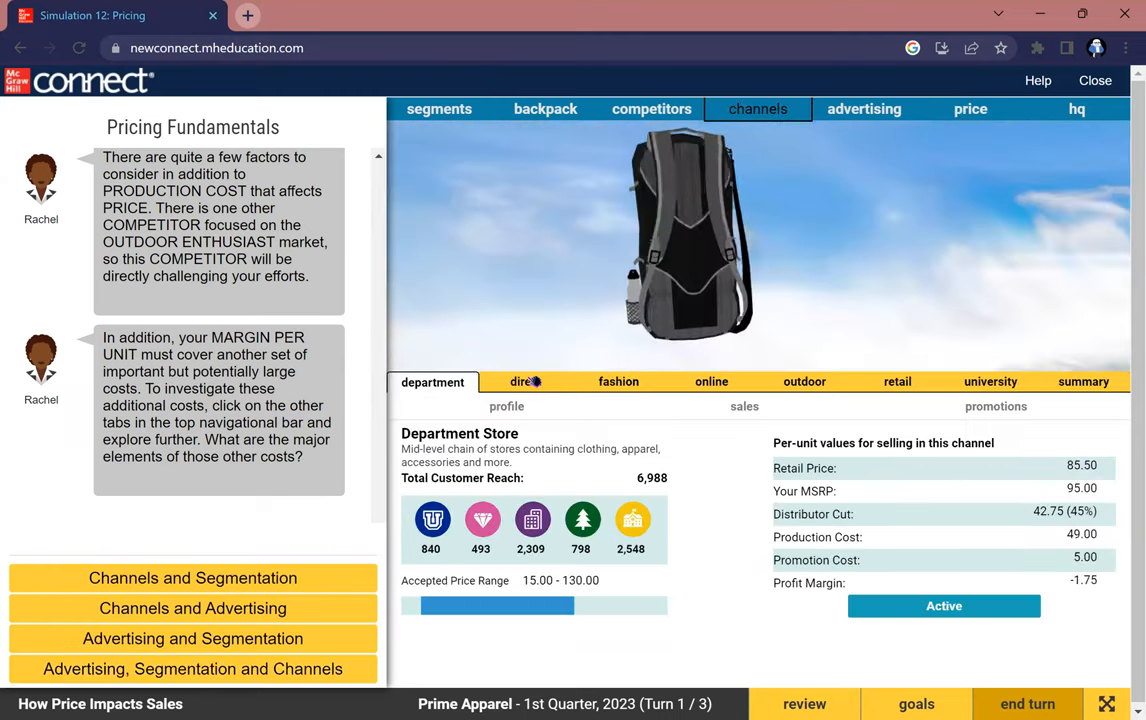
{"action": "left_click", "coordinate": [712, 380]}
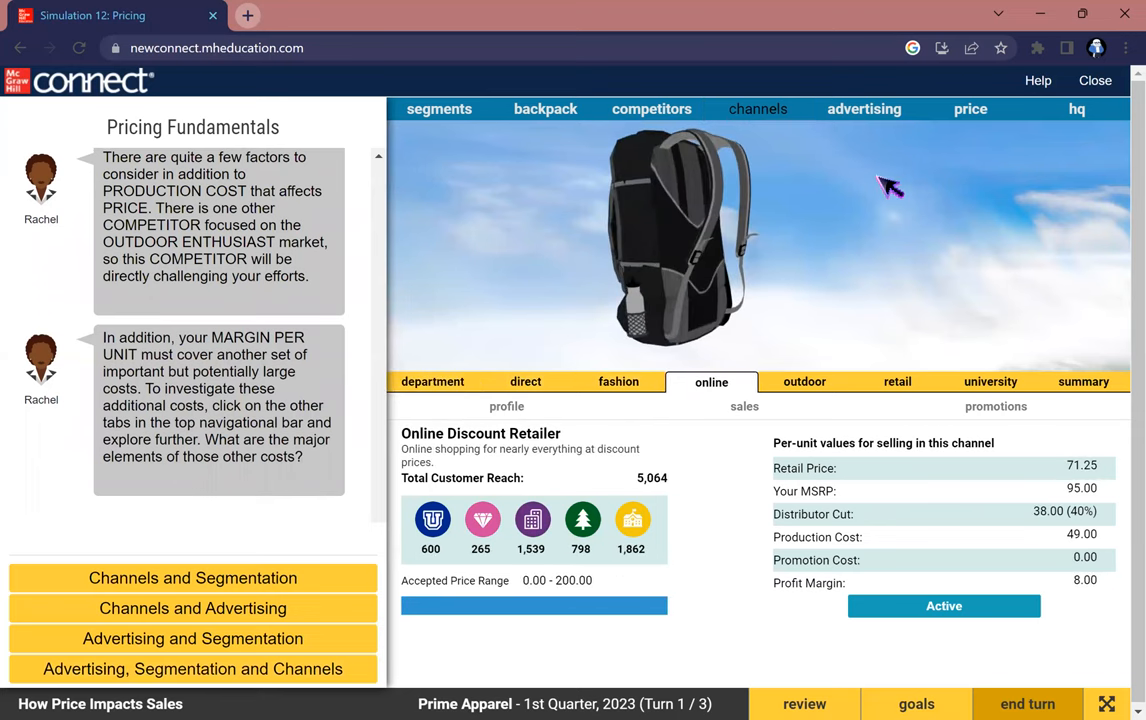
{"action": "left_click", "coordinate": [864, 108]}
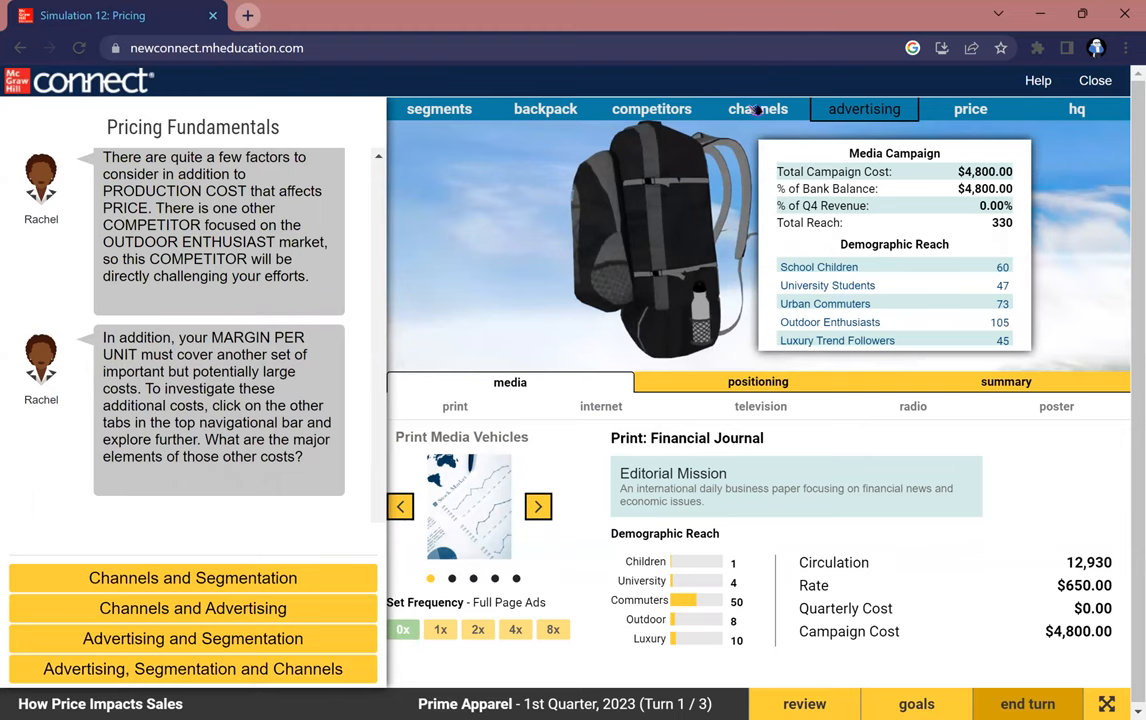
Answer Channels and Advertising as the other costs and finish Pricing Fundamentals
{"action": "left_click", "coordinate": [756, 108]}
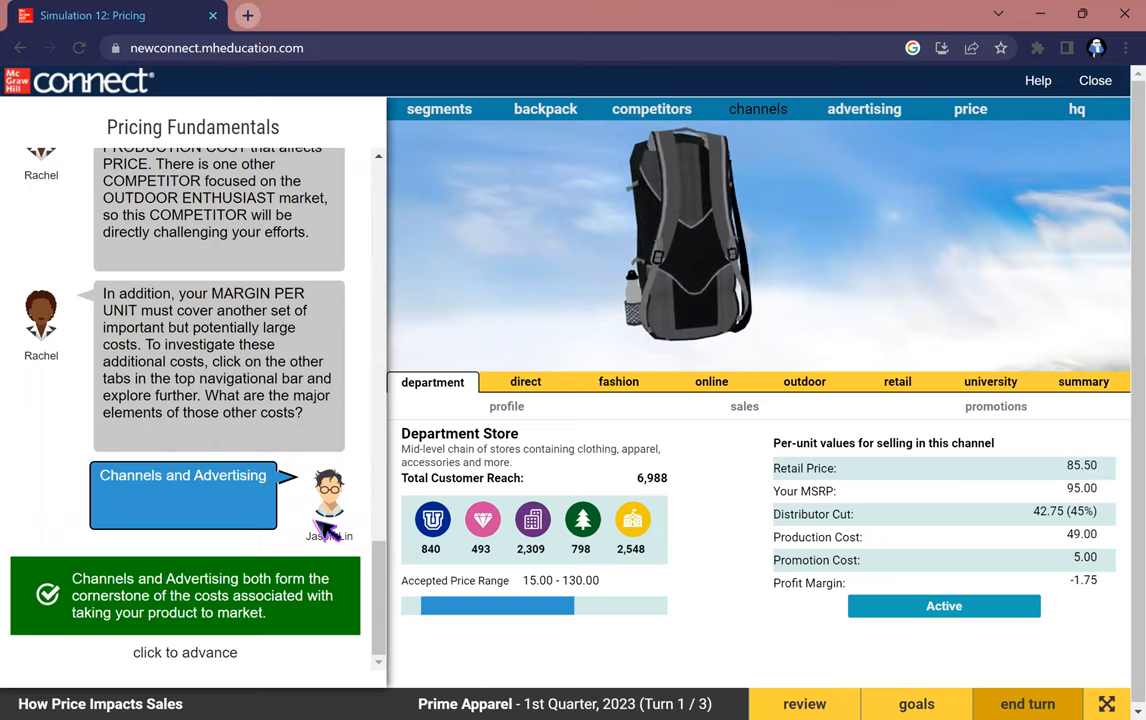
{"action": "left_click", "coordinate": [186, 652]}
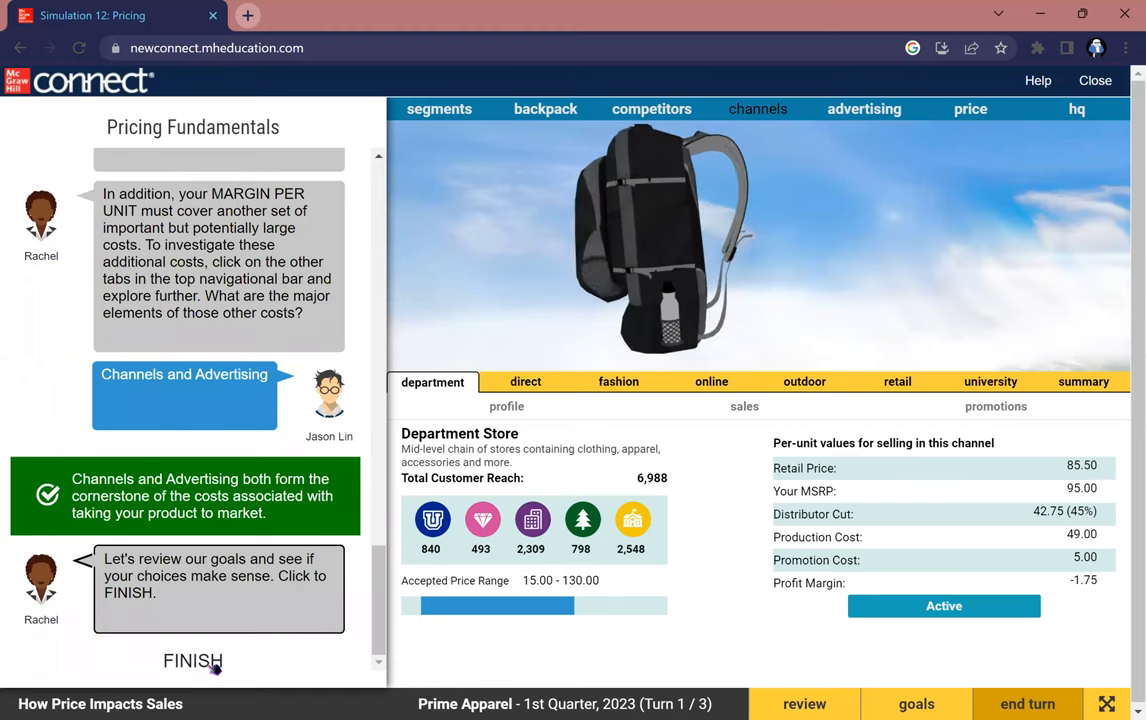
{"action": "left_click", "coordinate": [192, 660]}
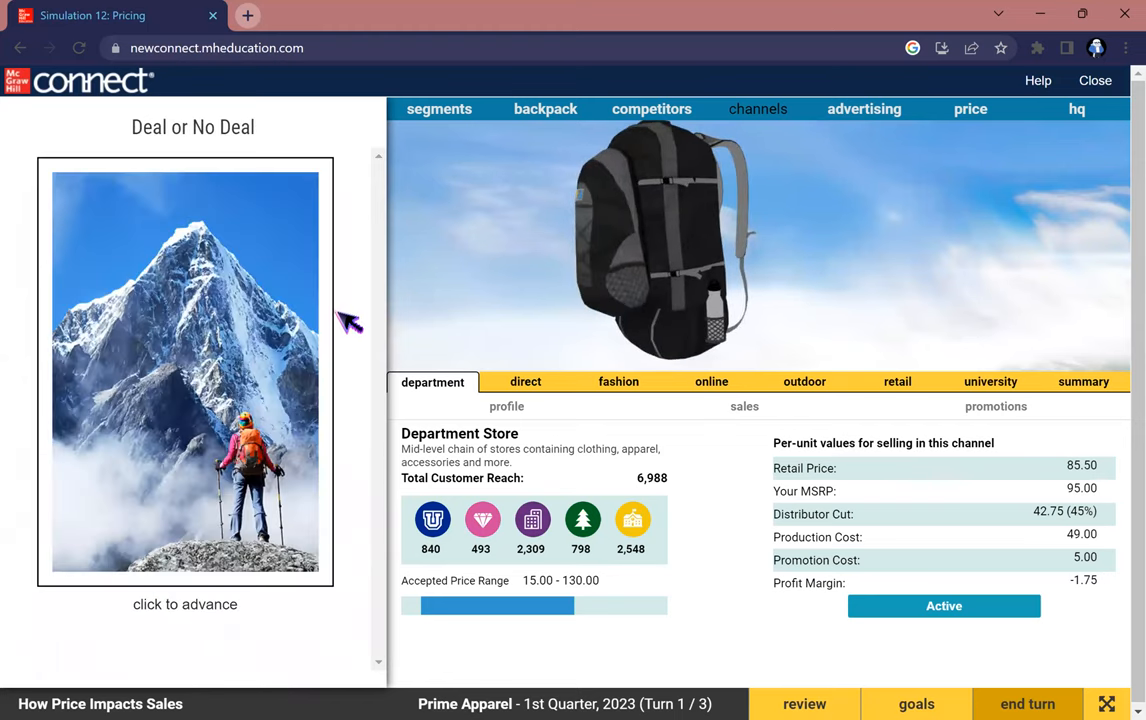
Advance the Deal or No Deal dialogue and answer with adjusting the design for a 50% margin and lower price
{"action": "left_click", "coordinate": [186, 374]}
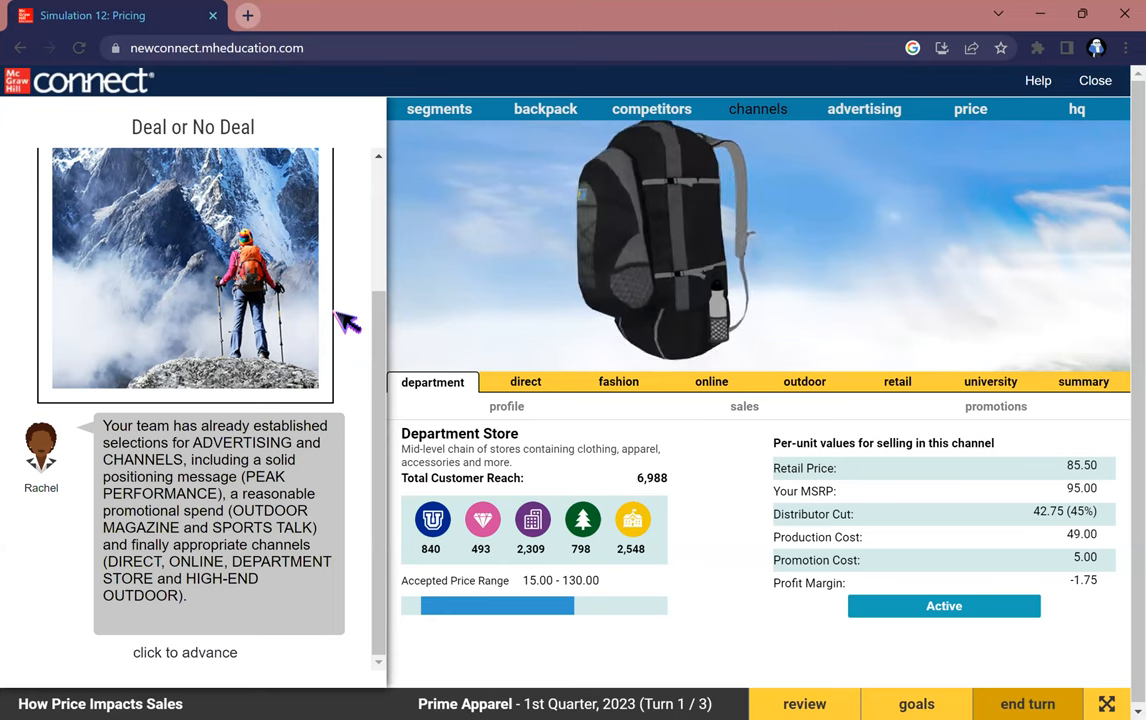
{"action": "left_click", "coordinate": [186, 652]}
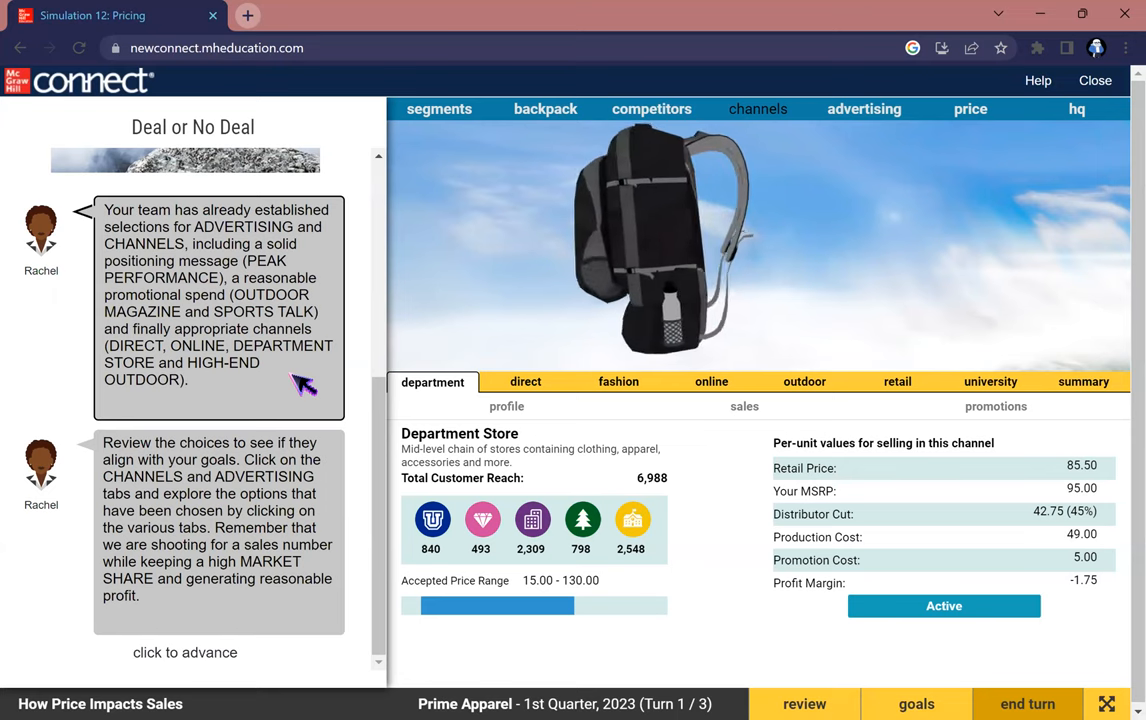
{"action": "left_click", "coordinate": [186, 652]}
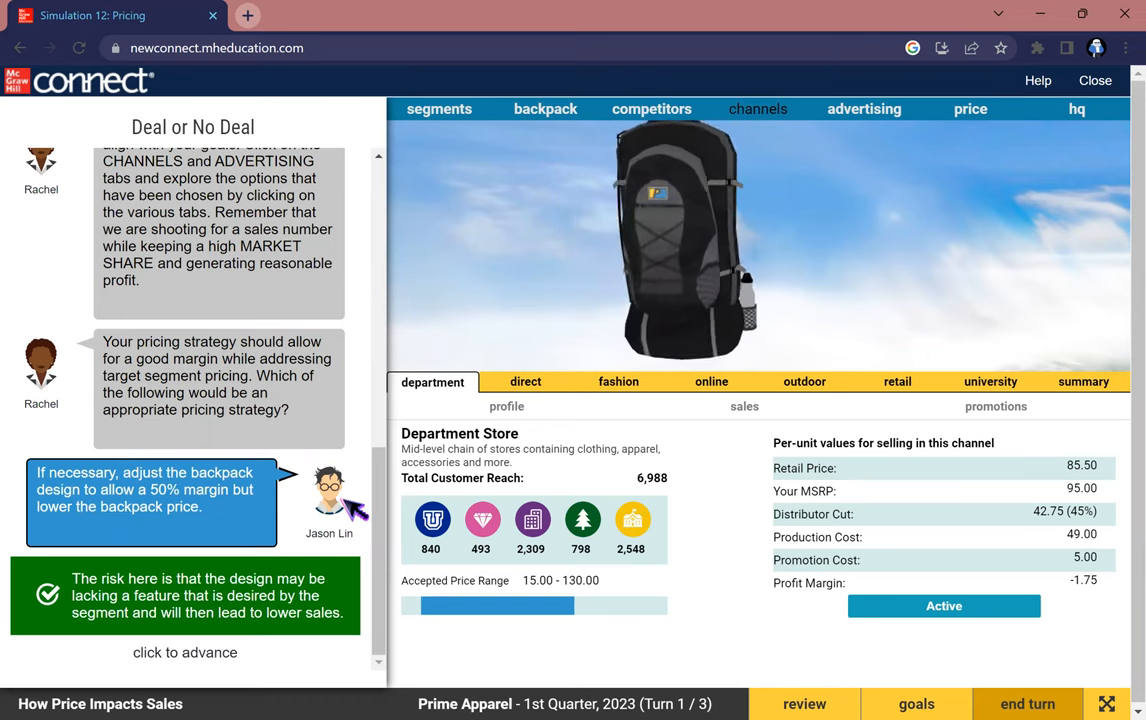
{"action": "left_click", "coordinate": [186, 652]}
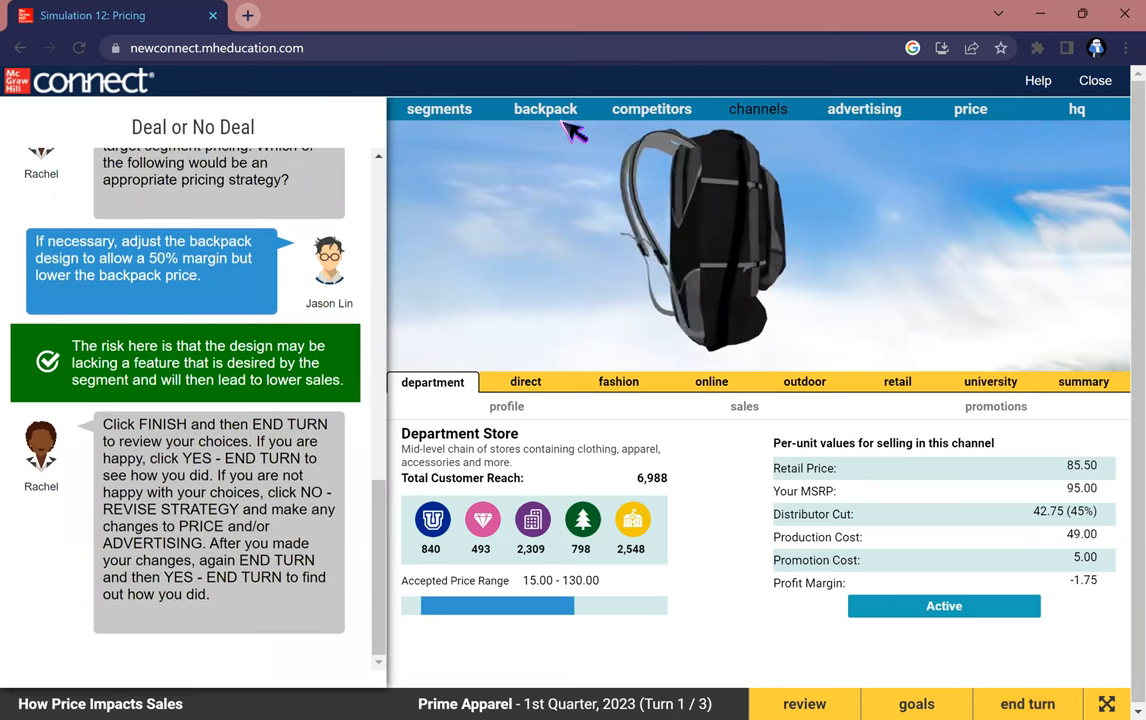
Review the backpack's shape, straps and selected features before finalizing
{"action": "left_click", "coordinate": [544, 108]}
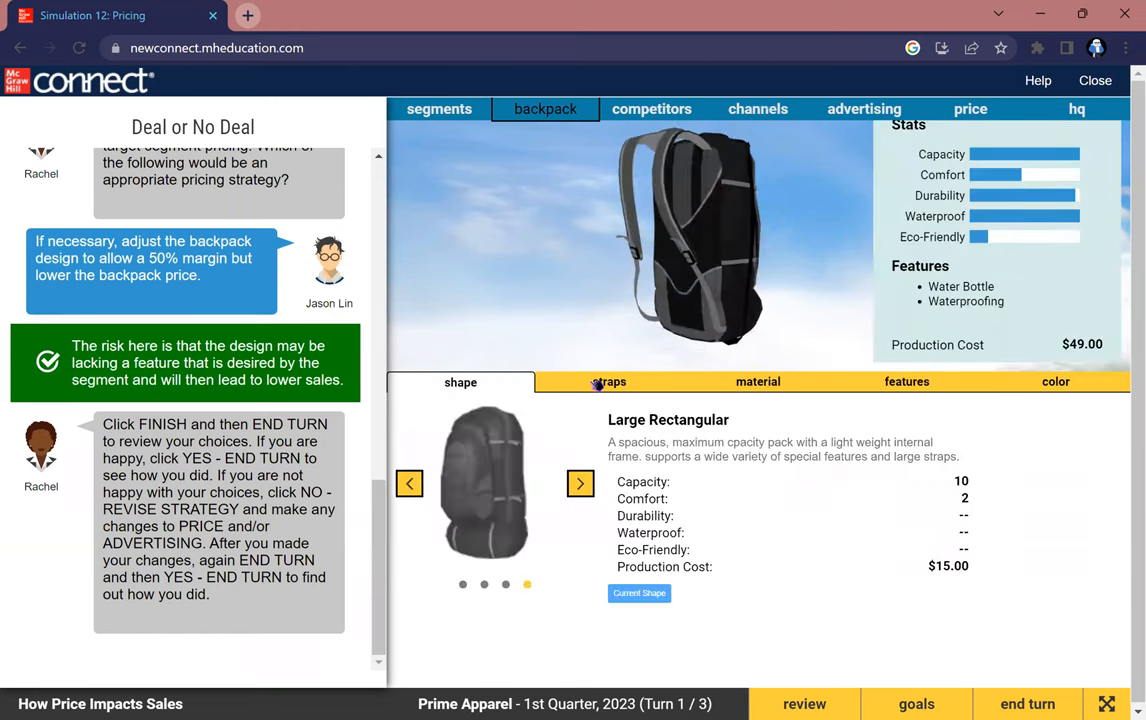
{"action": "left_click", "coordinate": [608, 380]}
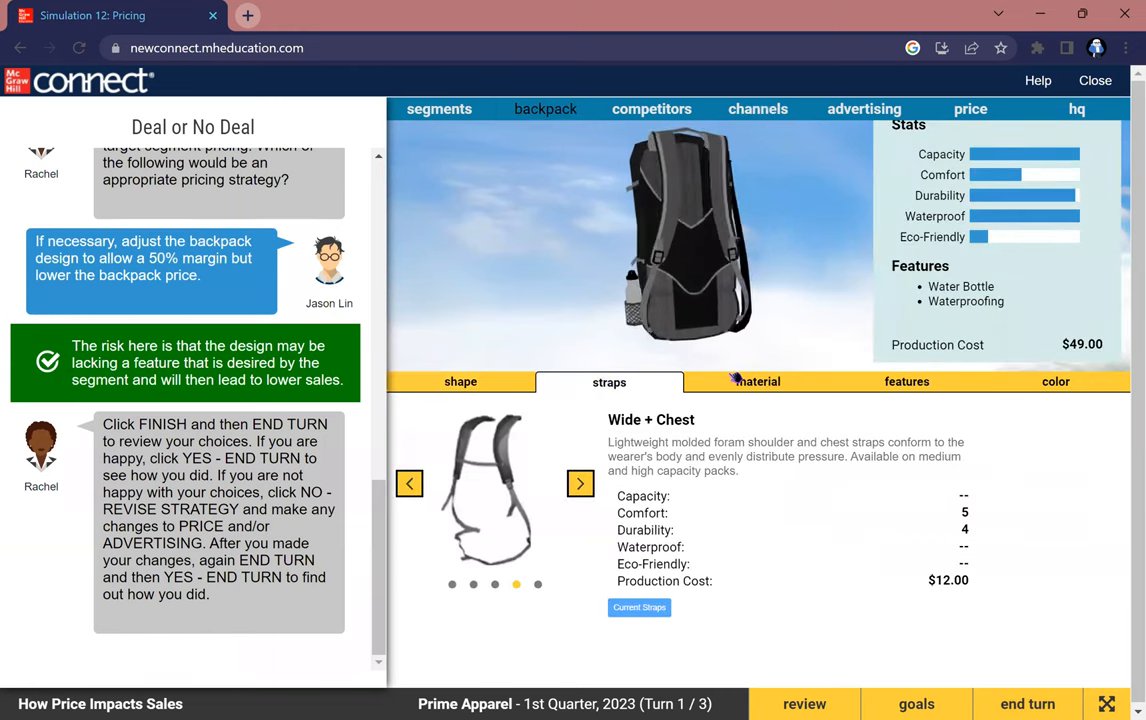
{"action": "left_click", "coordinate": [906, 380]}
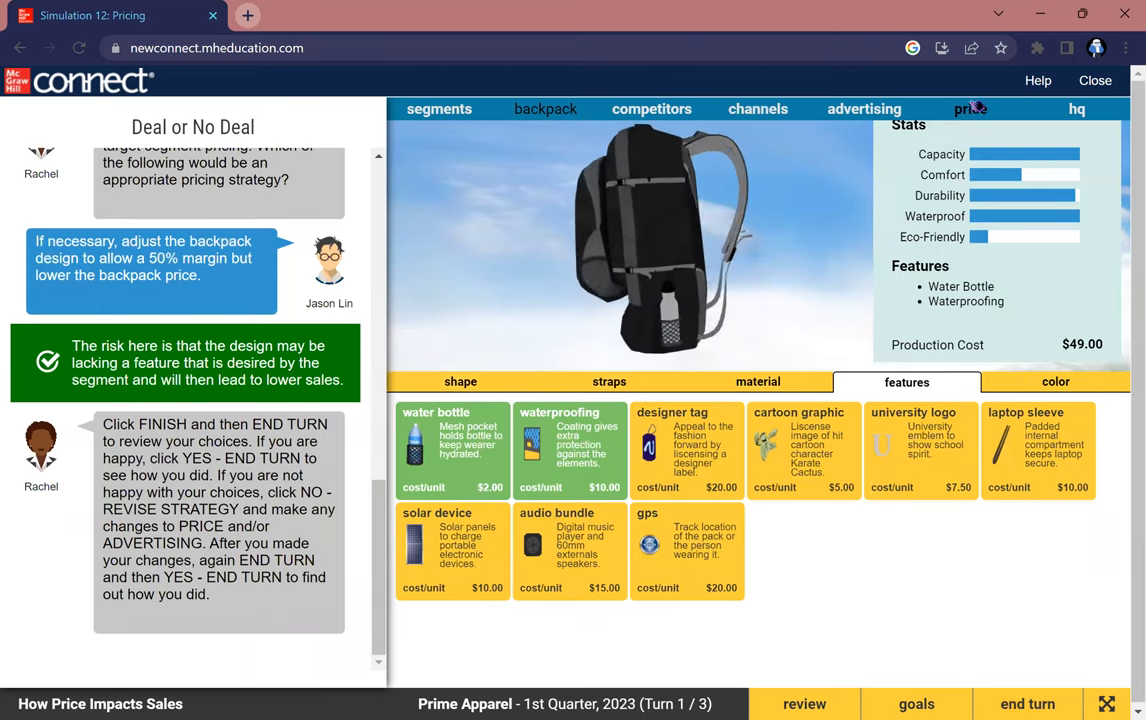
Confirm the $95 unit price and end the turn to show the 1st Quarter 2023 summary
{"action": "left_click", "coordinate": [968, 108]}
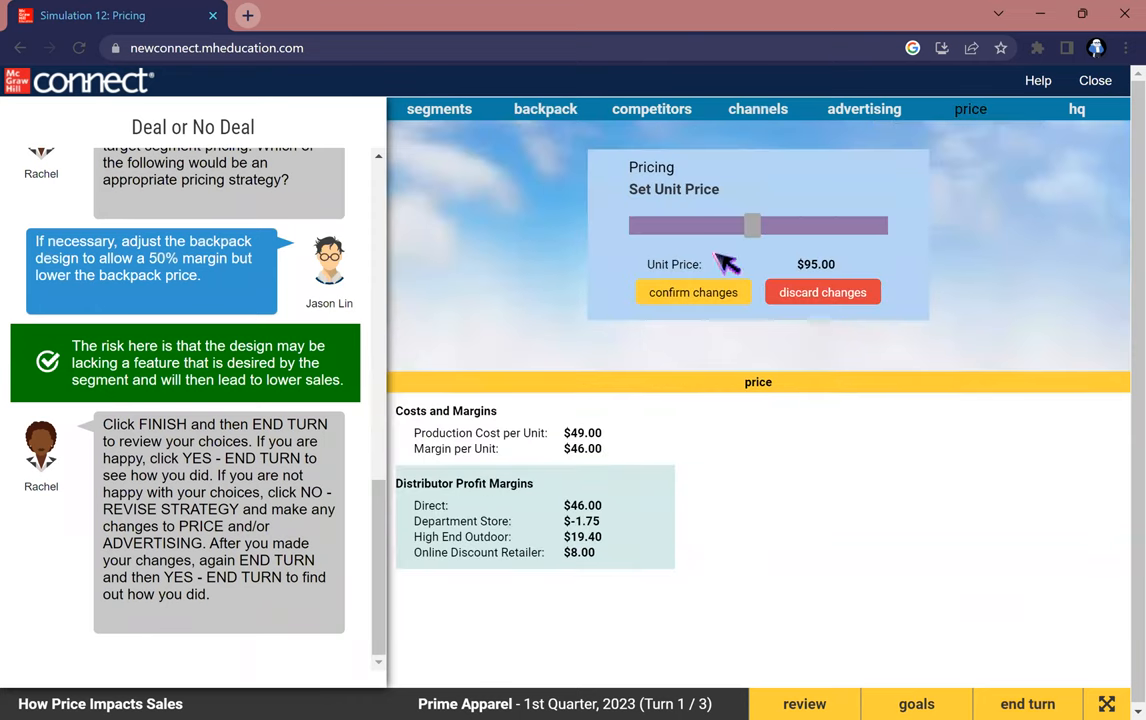
{"action": "left_click", "coordinate": [692, 292]}
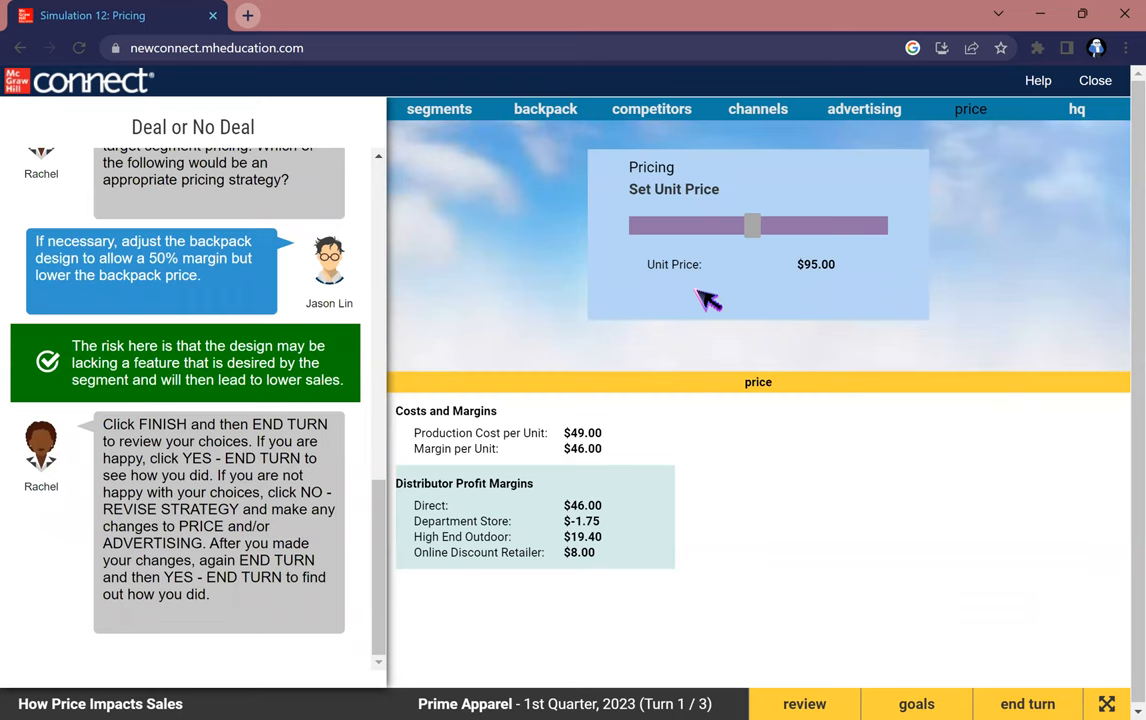
{"action": "left_click", "coordinate": [1028, 704]}
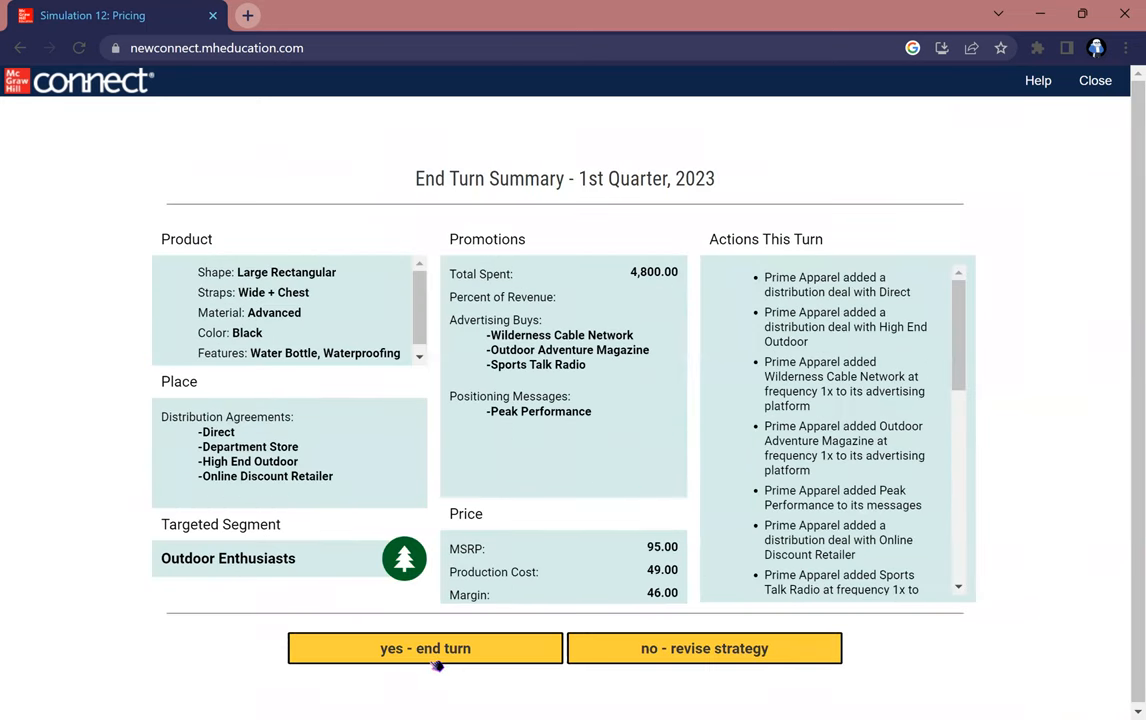
Accept the End Turn Summary, finishing the game at 100% with all three mission goals met
{"action": "left_click", "coordinate": [424, 648]}
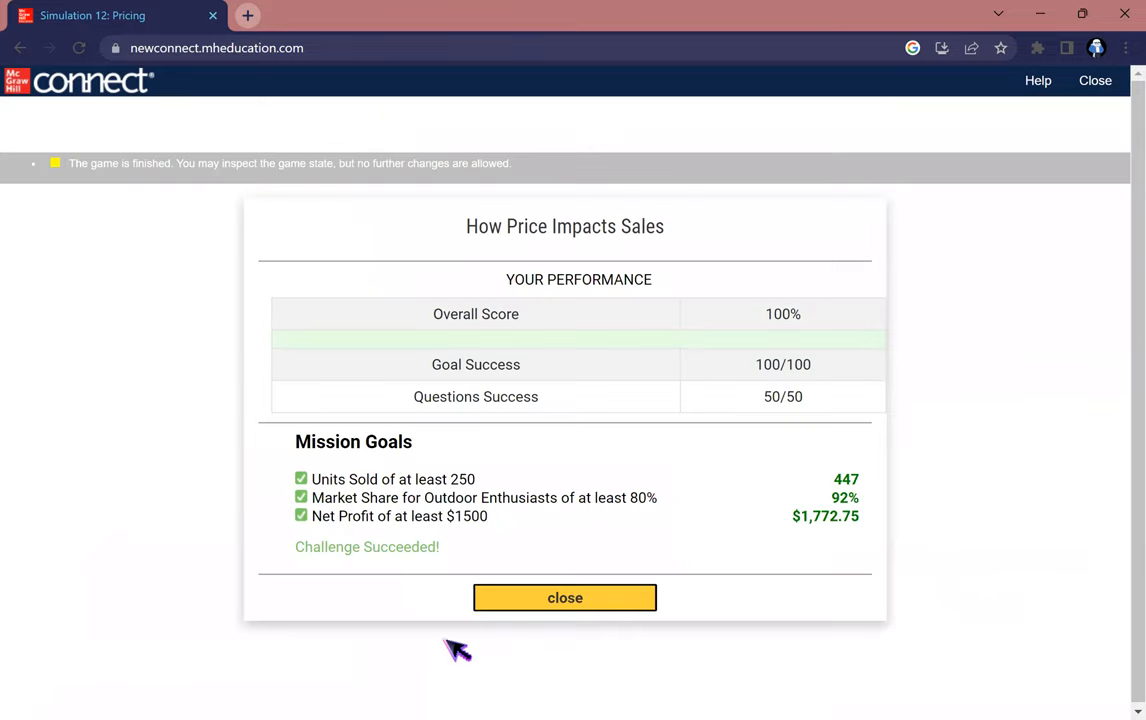
{"action": "mouse_move", "coordinate": [694, 472]}
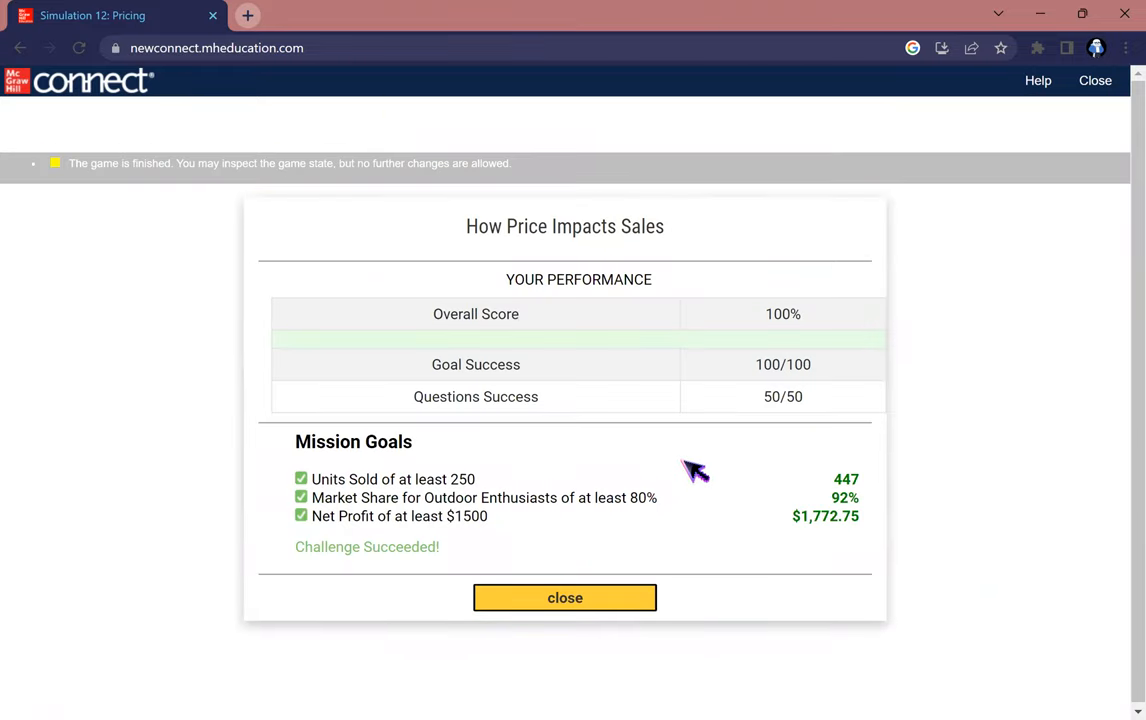
{"action": "mouse_move", "coordinate": [876, 456]}
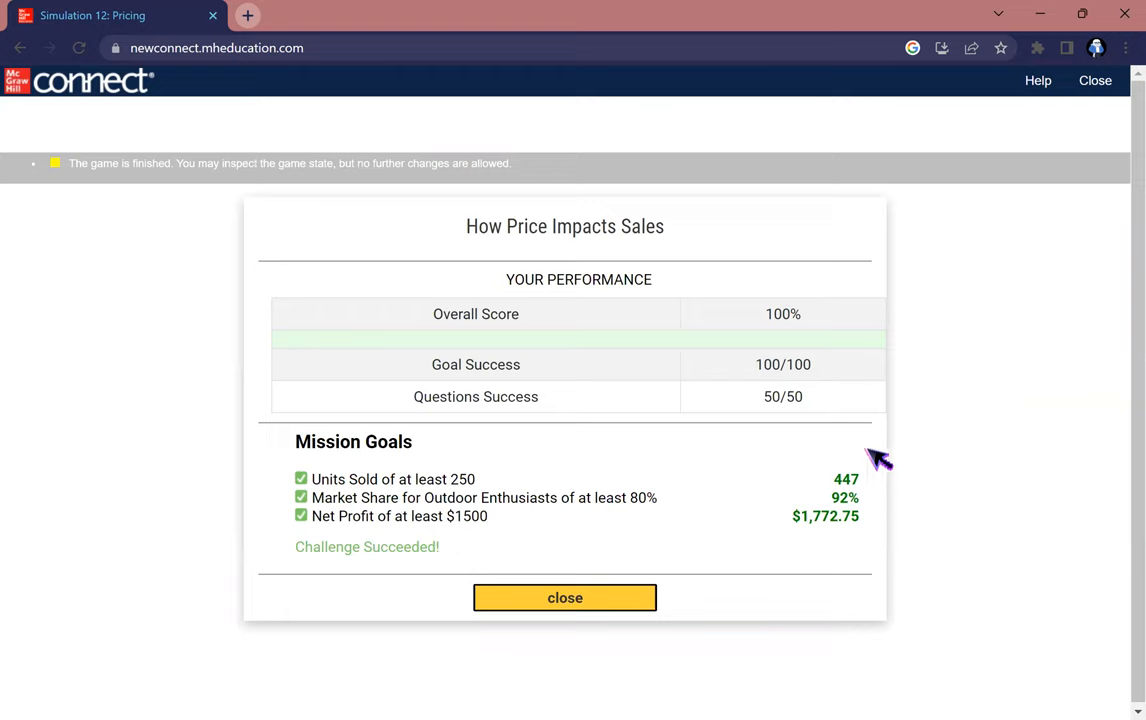
{"action": "mouse_move", "coordinate": [880, 488]}
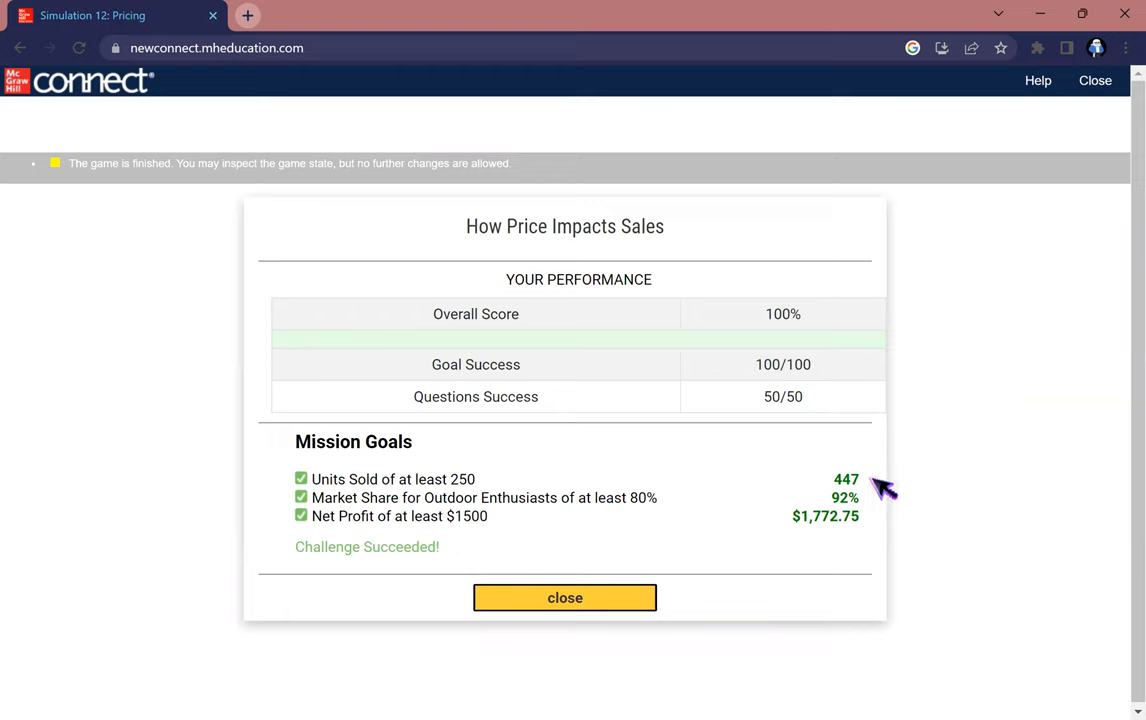
{"action": "mouse_move", "coordinate": [820, 490]}
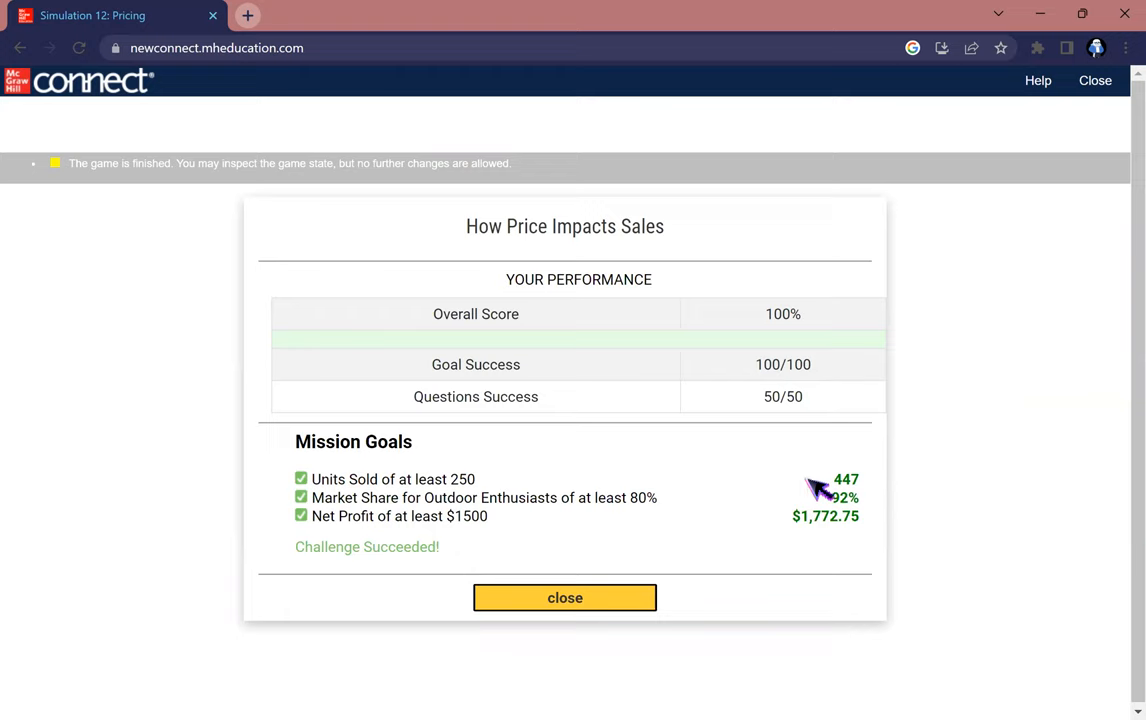
{"action": "mouse_move", "coordinate": [824, 520]}
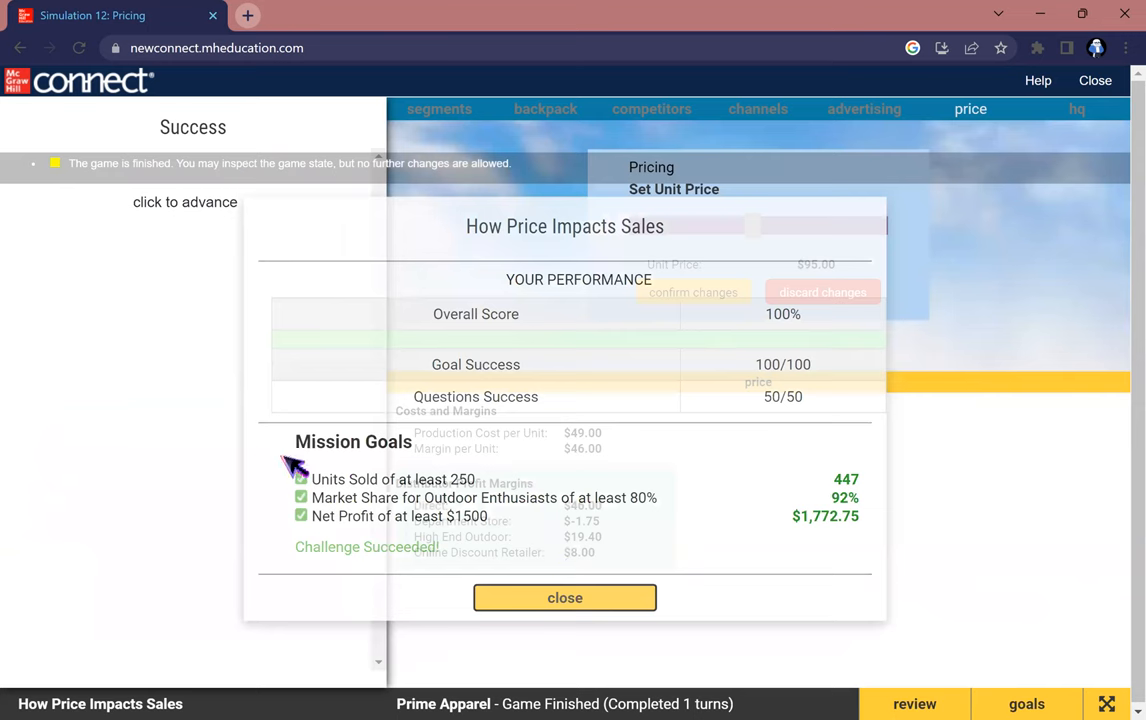
Dismiss the performance report and advance Susan's Success message to the review-results advice
{"action": "left_click", "coordinate": [564, 596]}
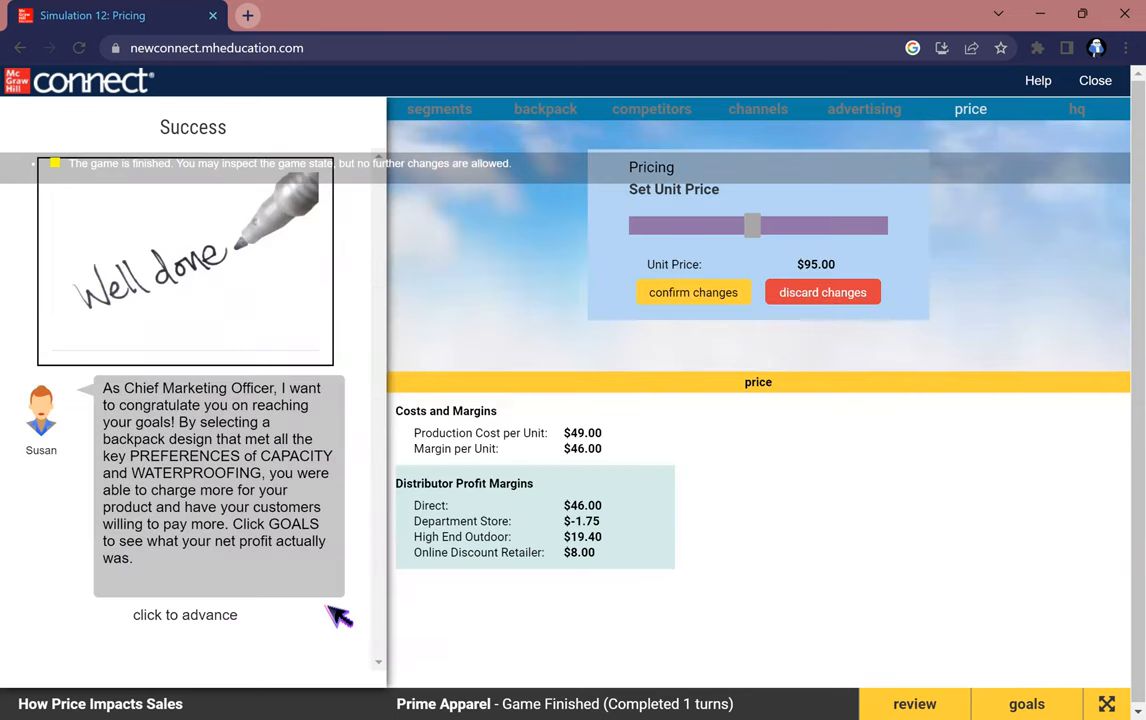
{"action": "left_click", "coordinate": [186, 616]}
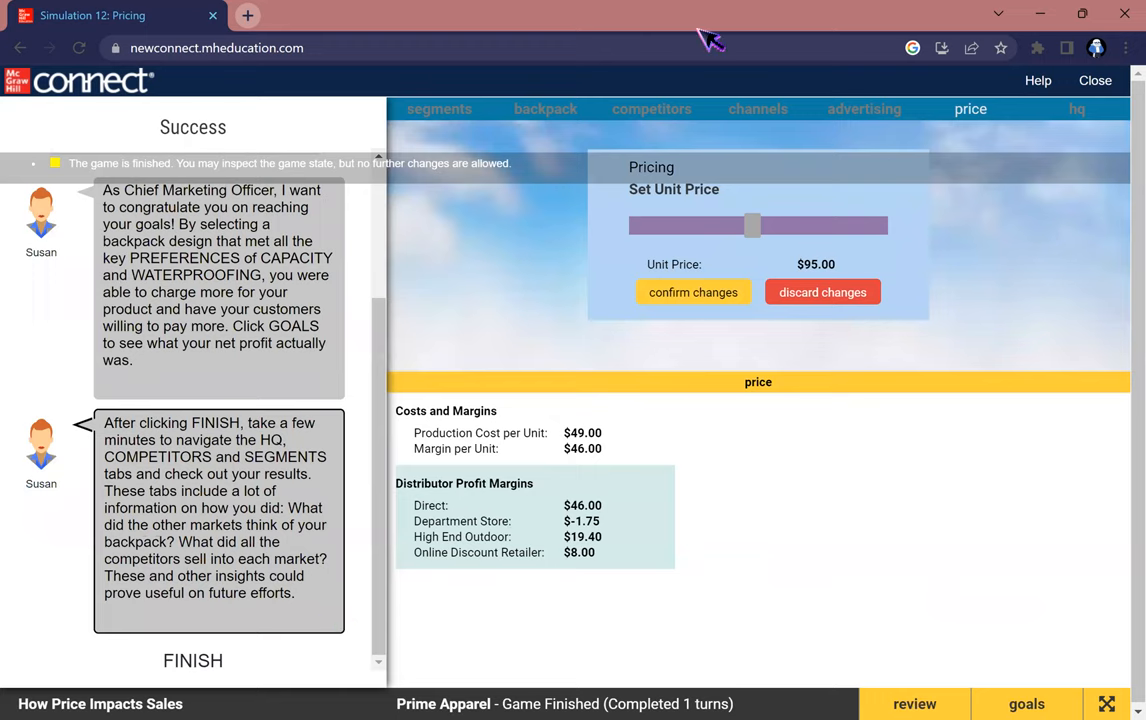